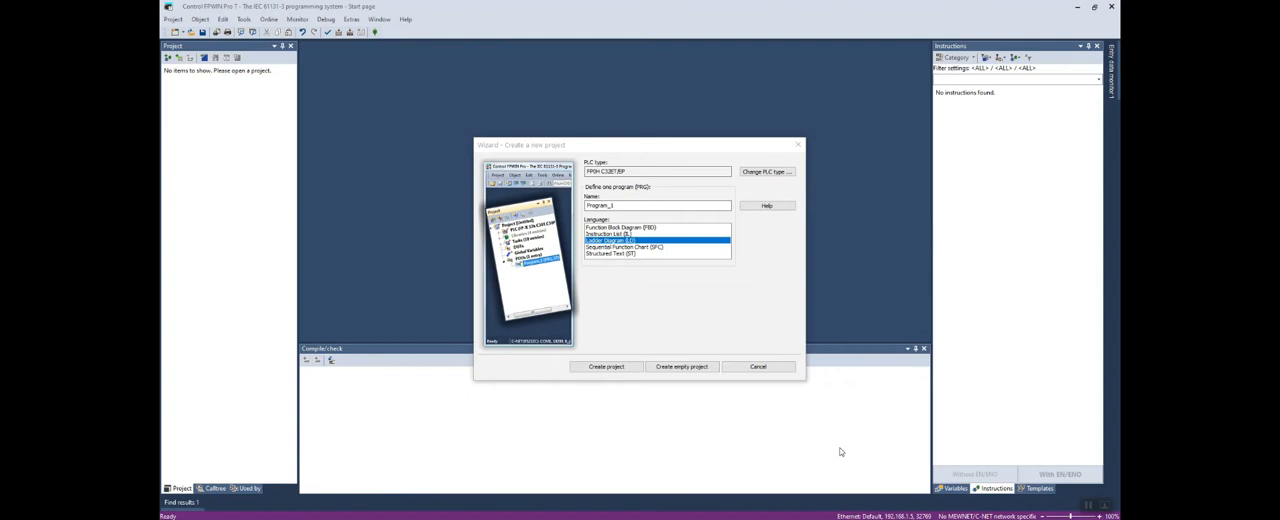
{"action": "mouse_move", "coordinate": [755, 274]}
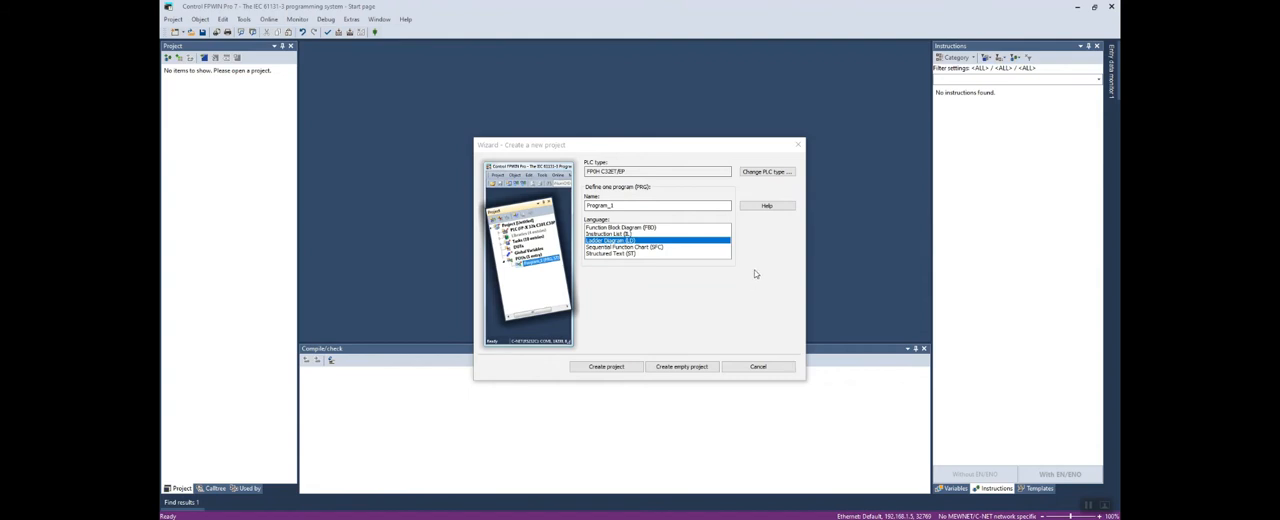
{"action": "mouse_move", "coordinate": [726, 261]}
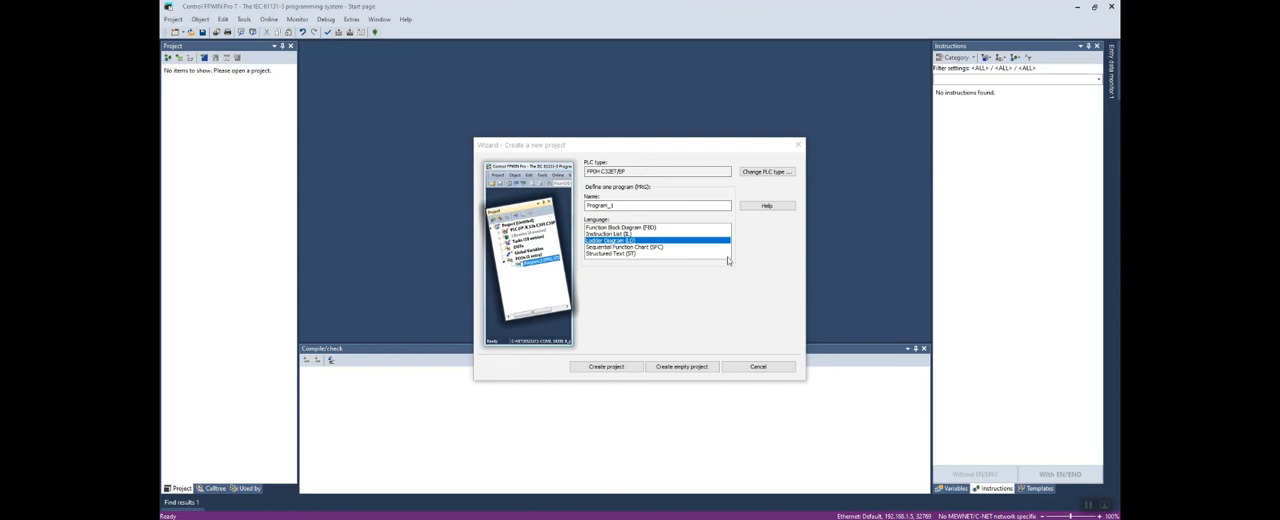
- Create a new FP0H C32ET/EP project with the Ladder Diagram program Program_1
{"action": "left_click", "coordinate": [767, 171]}
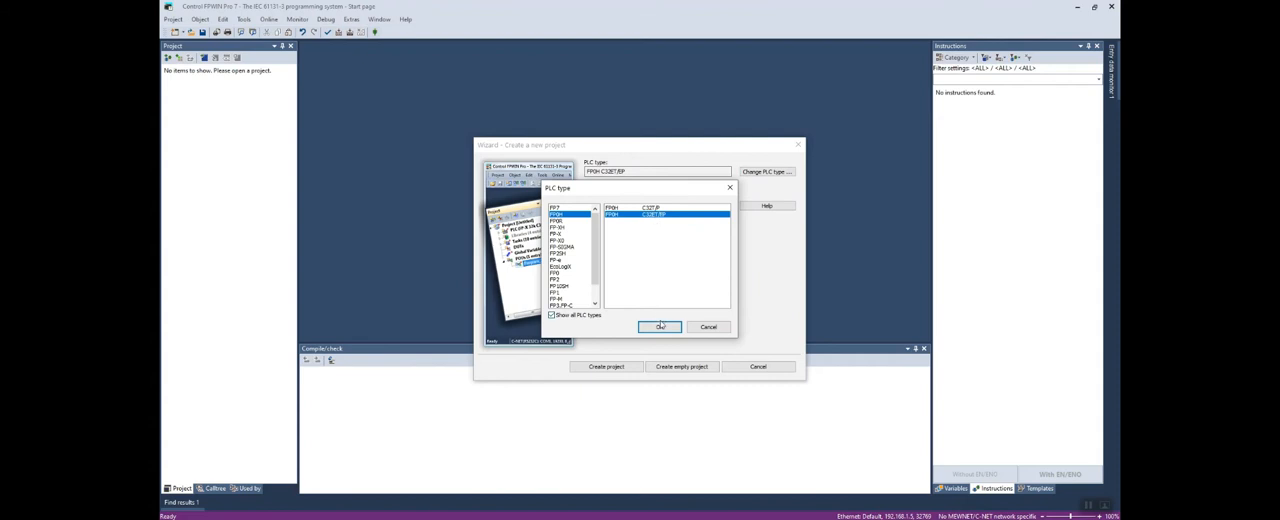
{"action": "left_click", "coordinate": [659, 327]}
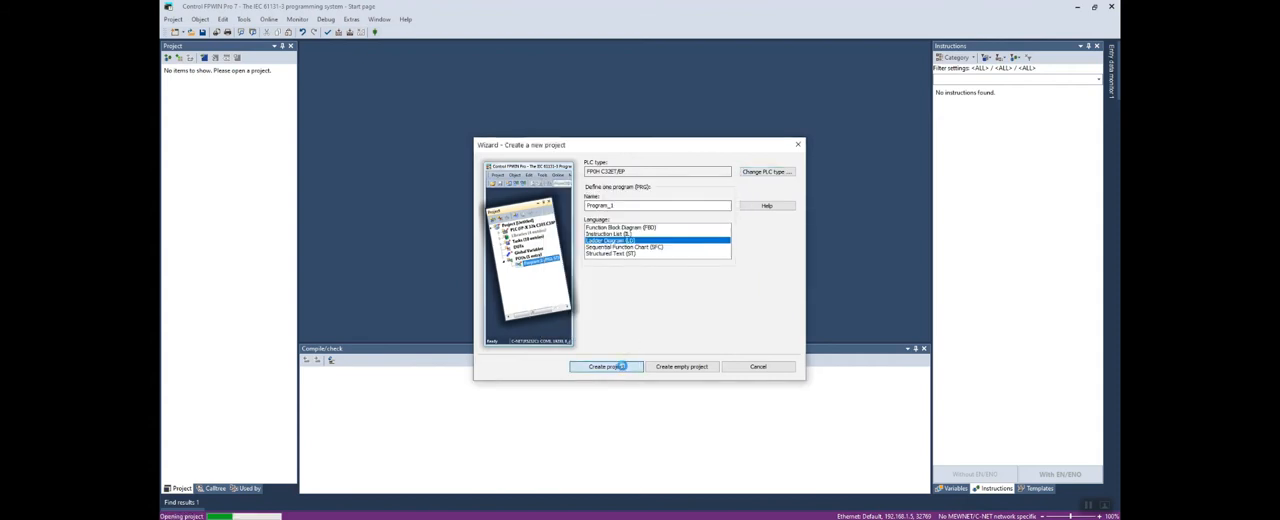
{"action": "left_click", "coordinate": [606, 367]}
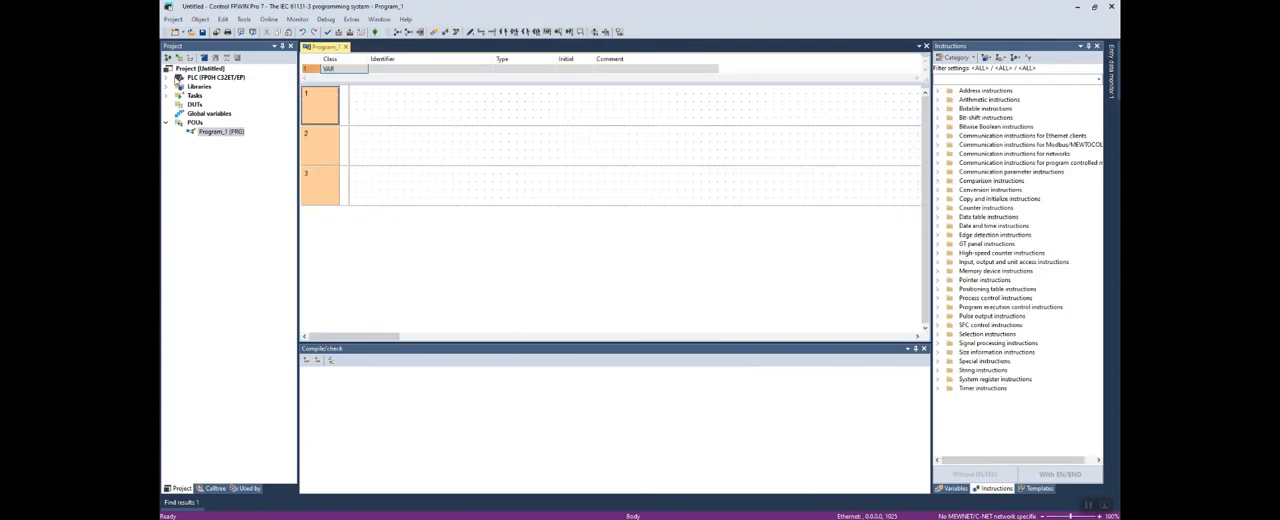
- Disable automatic IPv4 addressing in the Ethernet system registers and expand User connections
{"action": "left_click", "coordinate": [174, 77]}
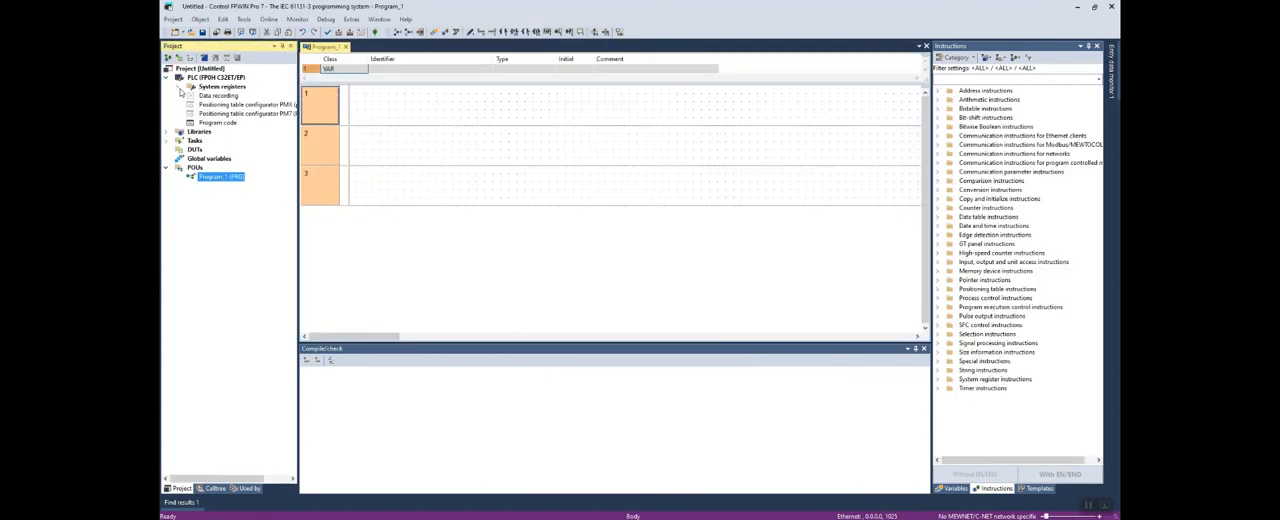
{"action": "left_click", "coordinate": [182, 85]}
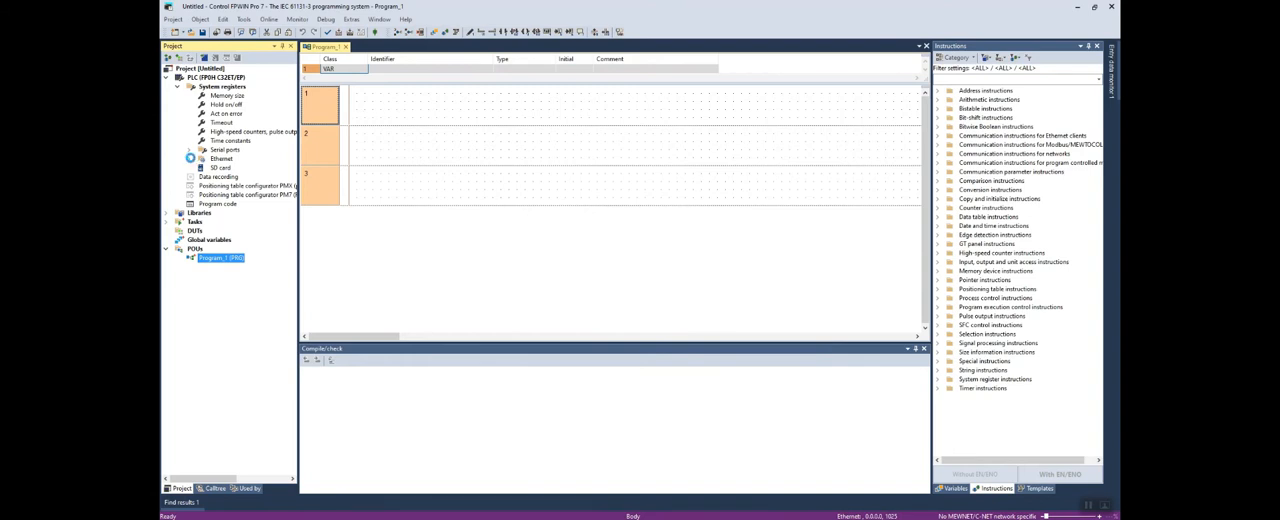
{"action": "left_click", "coordinate": [181, 158]}
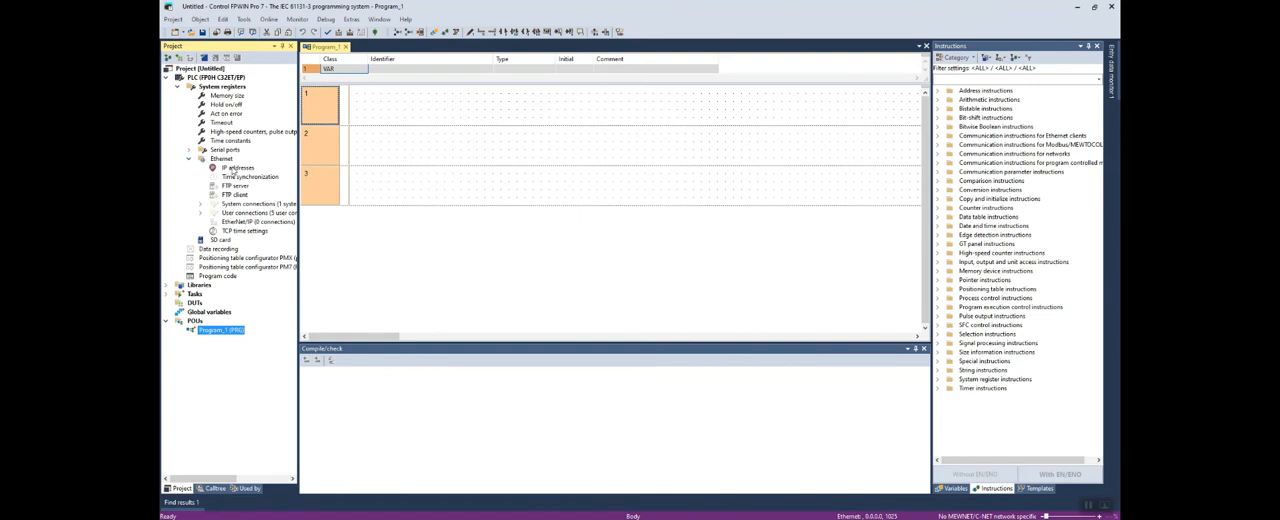
{"action": "double_click", "coordinate": [237, 167]}
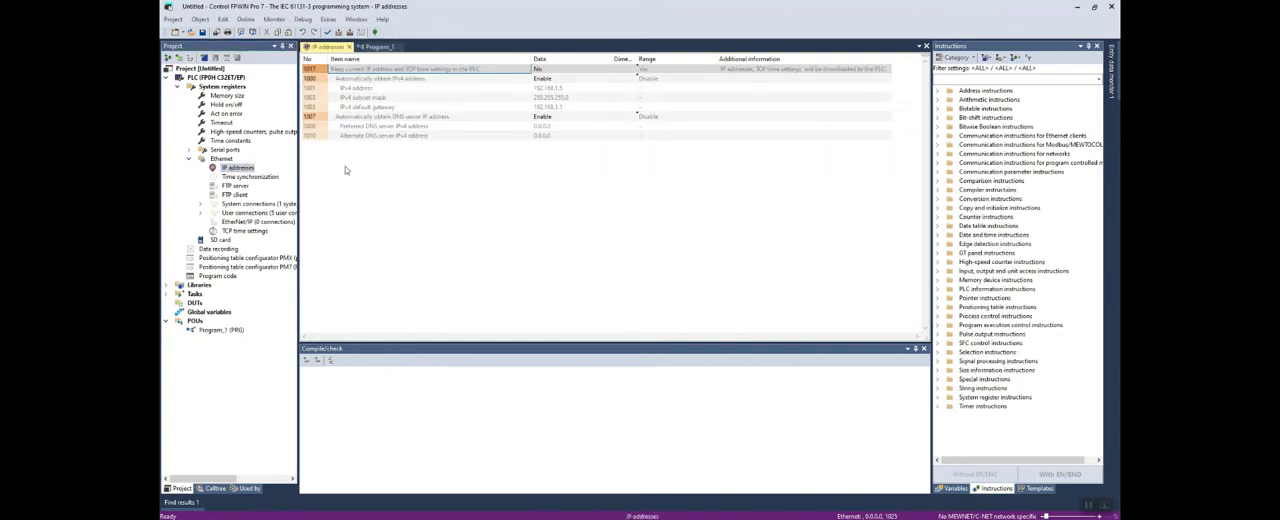
{"action": "left_click", "coordinate": [548, 80]}
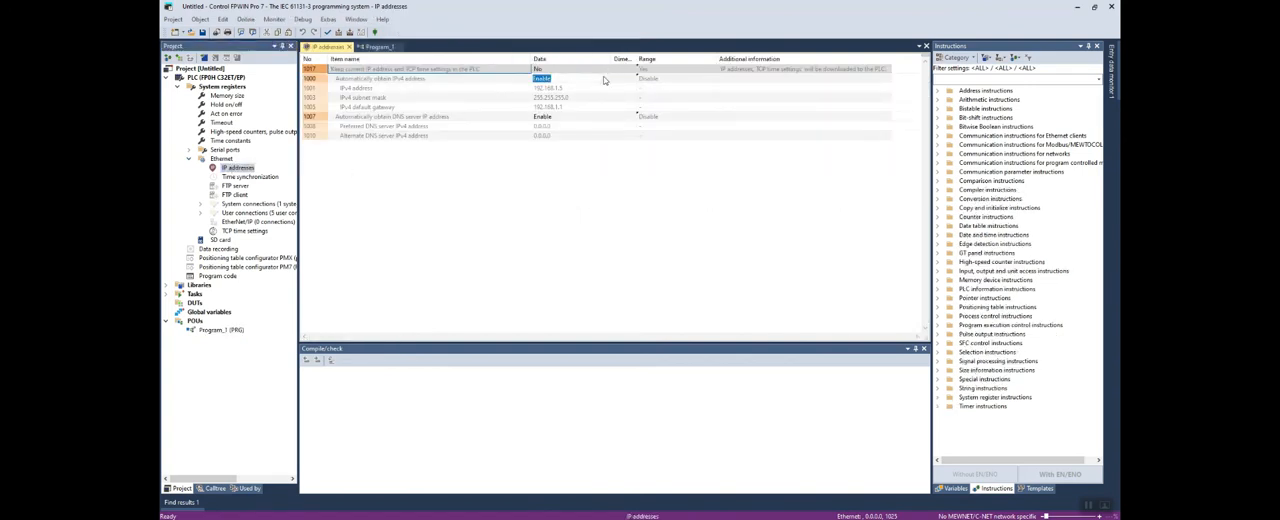
{"action": "left_click", "coordinate": [570, 79]}
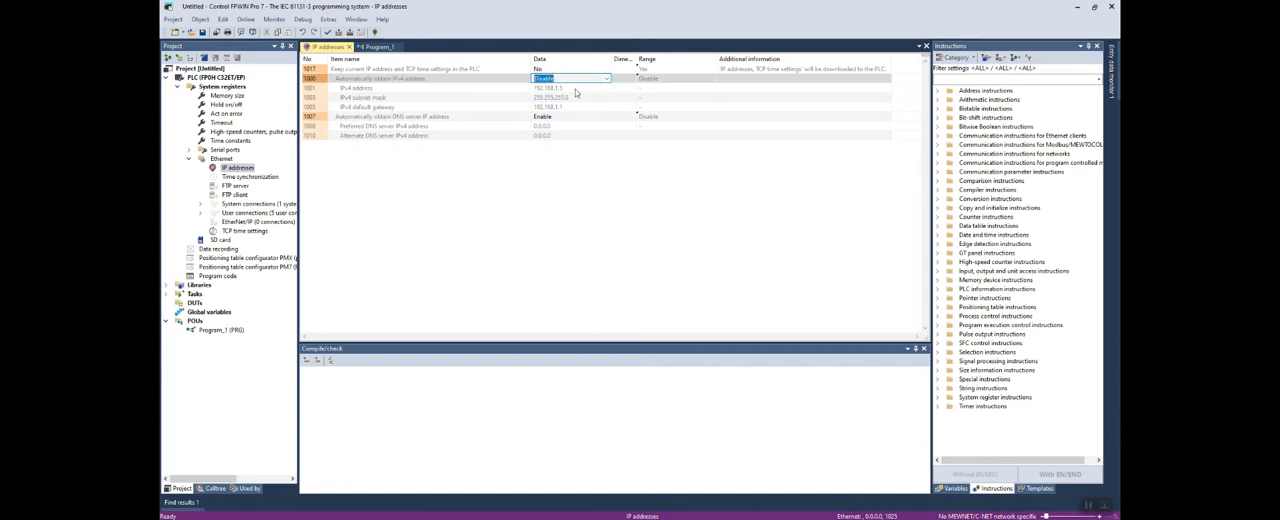
{"action": "left_click", "coordinate": [570, 87]}
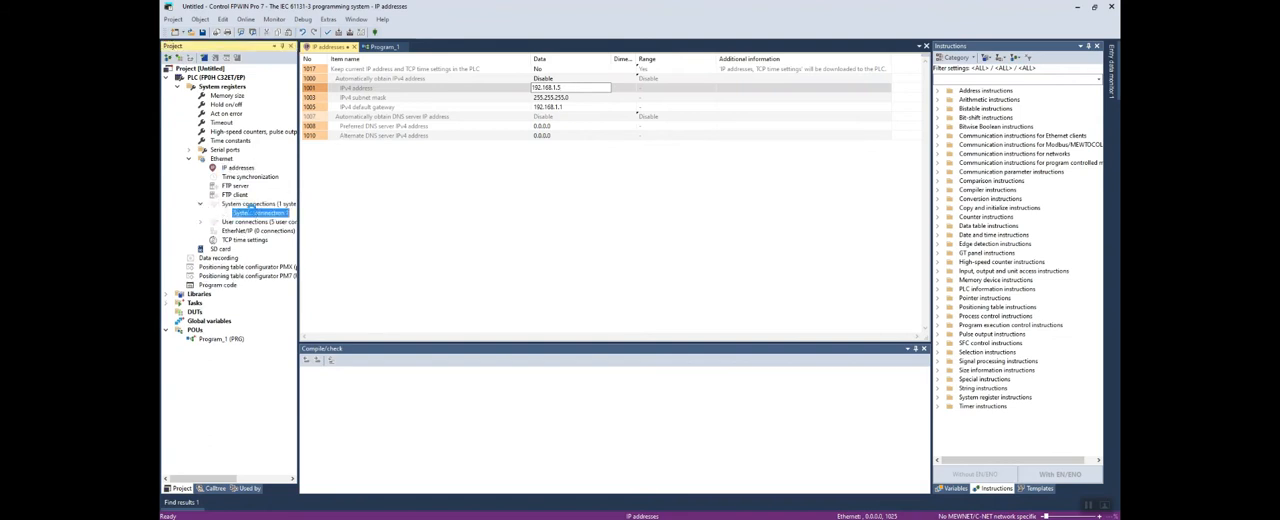
{"action": "left_click", "coordinate": [261, 212]}
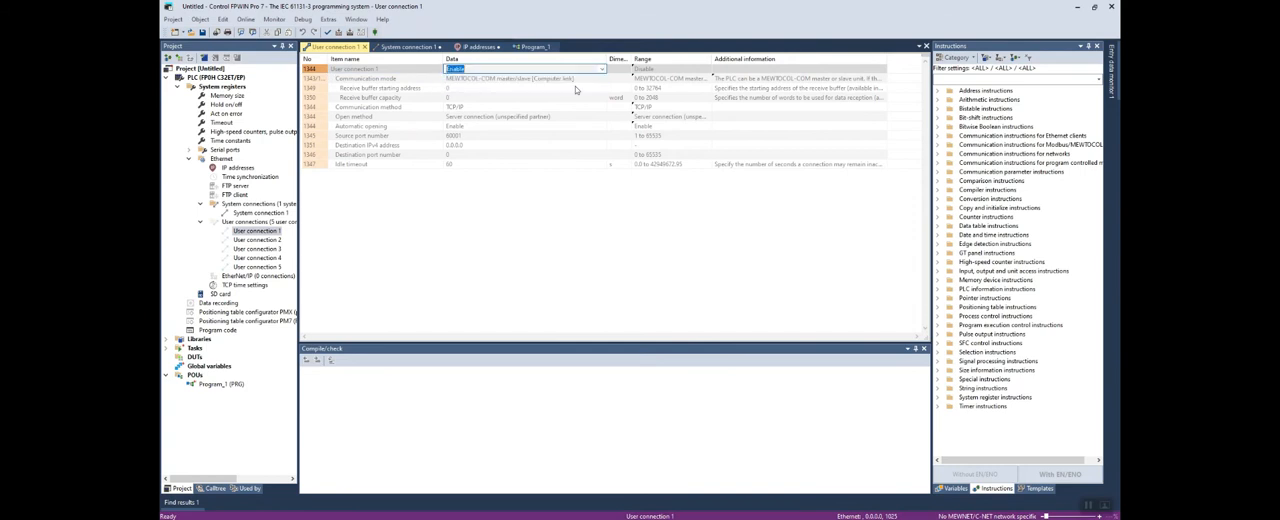
- Enable User connection 1 and return to the Program_1 ladder program
{"action": "left_click", "coordinate": [615, 78]}
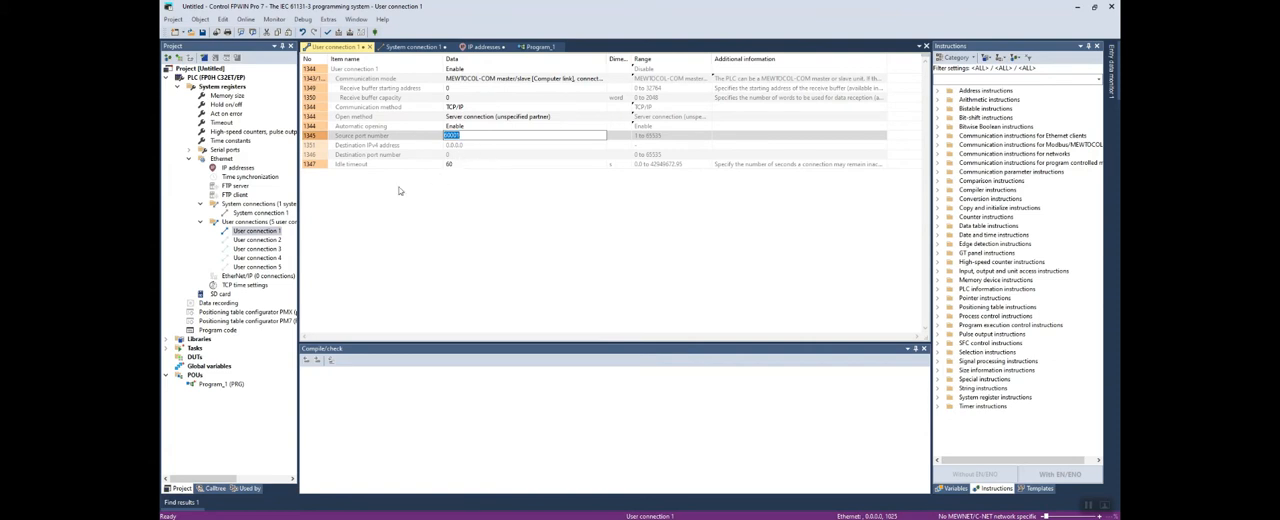
{"action": "left_click", "coordinate": [537, 46]}
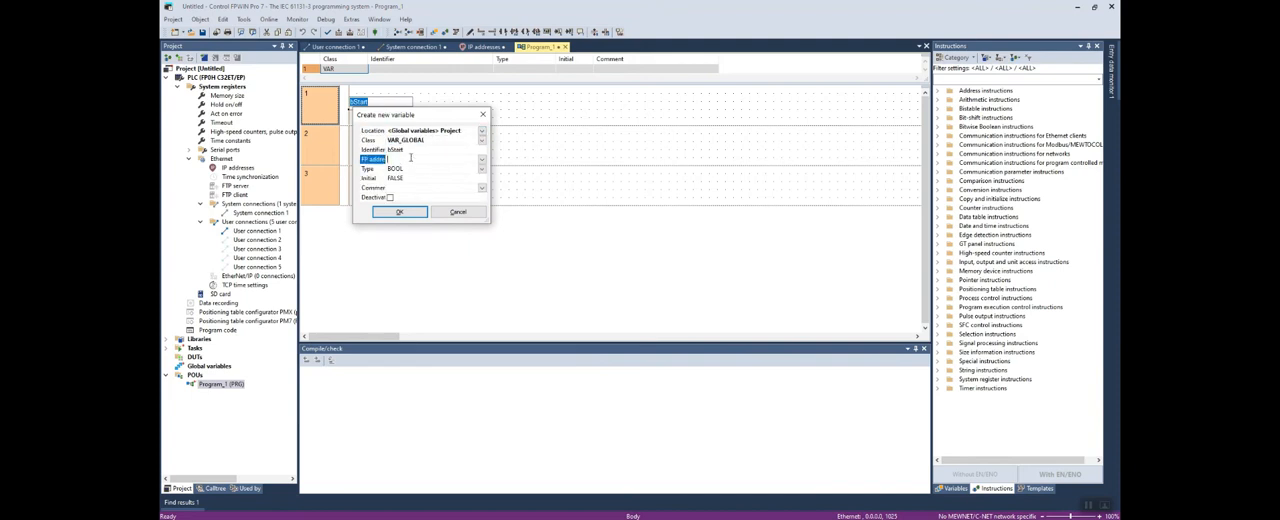
- Declare bStart as a global variable and insert the TM_100ms_FB timer into network 1
{"action": "left_click", "coordinate": [401, 211]}
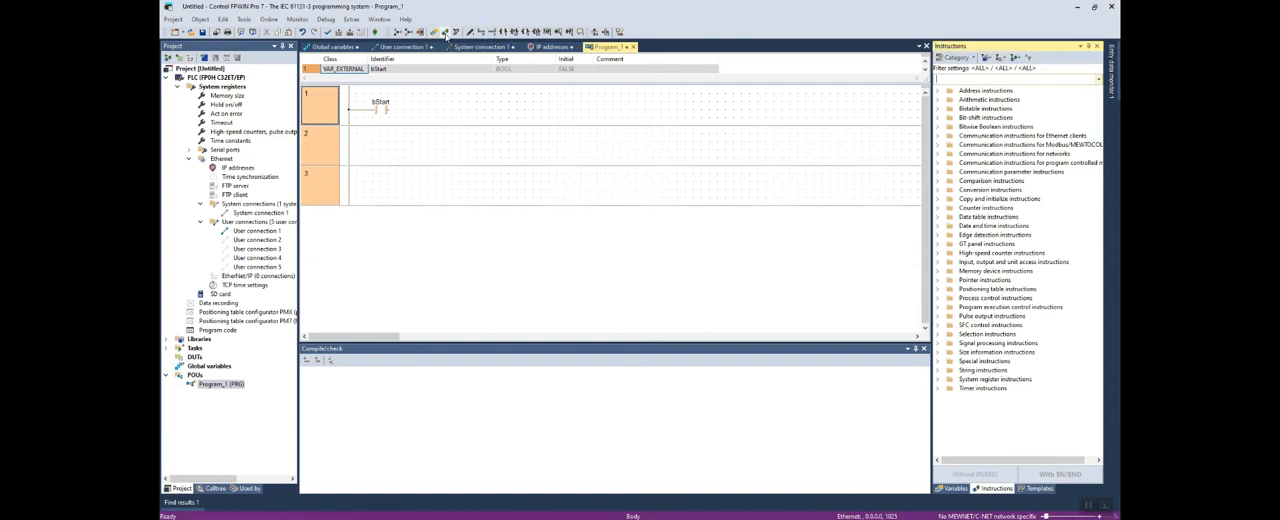
{"action": "type", "text": "TM"}
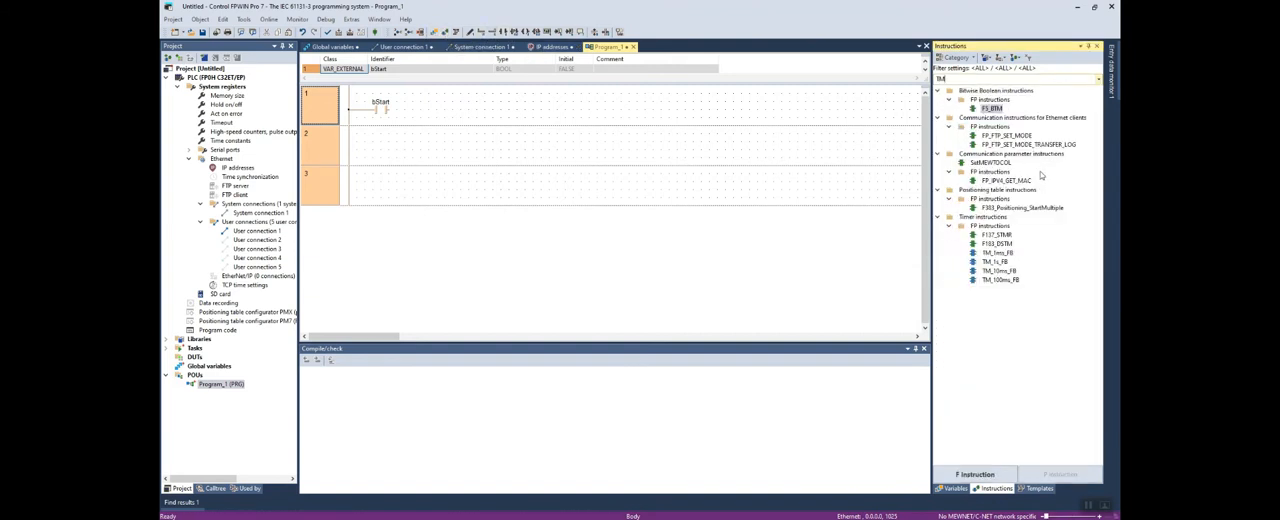
{"action": "mouse_move", "coordinate": [996, 280]}
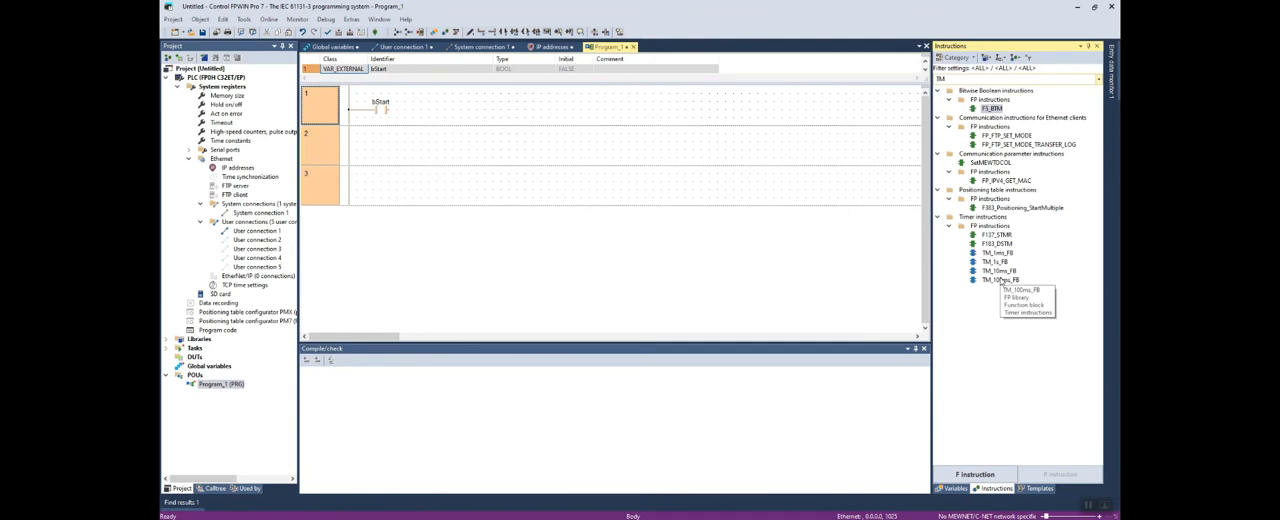
{"action": "double_click", "coordinate": [992, 280]}
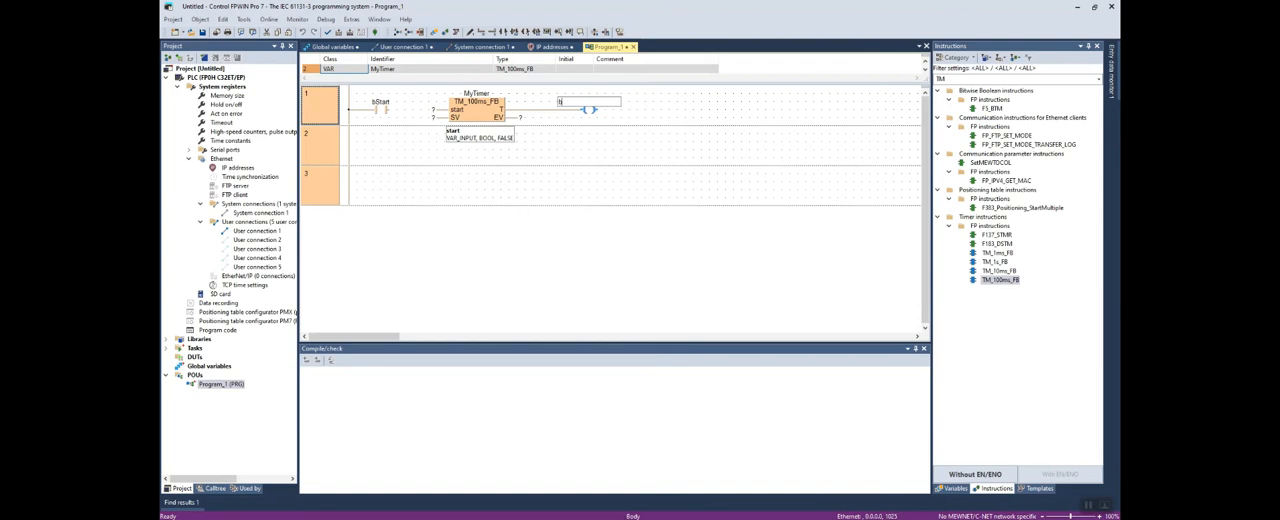
- Add global variables bIndicatorLight as the output coil and iTimerSV as the preset
{"action": "type", "text": "bIndicatorLight"}
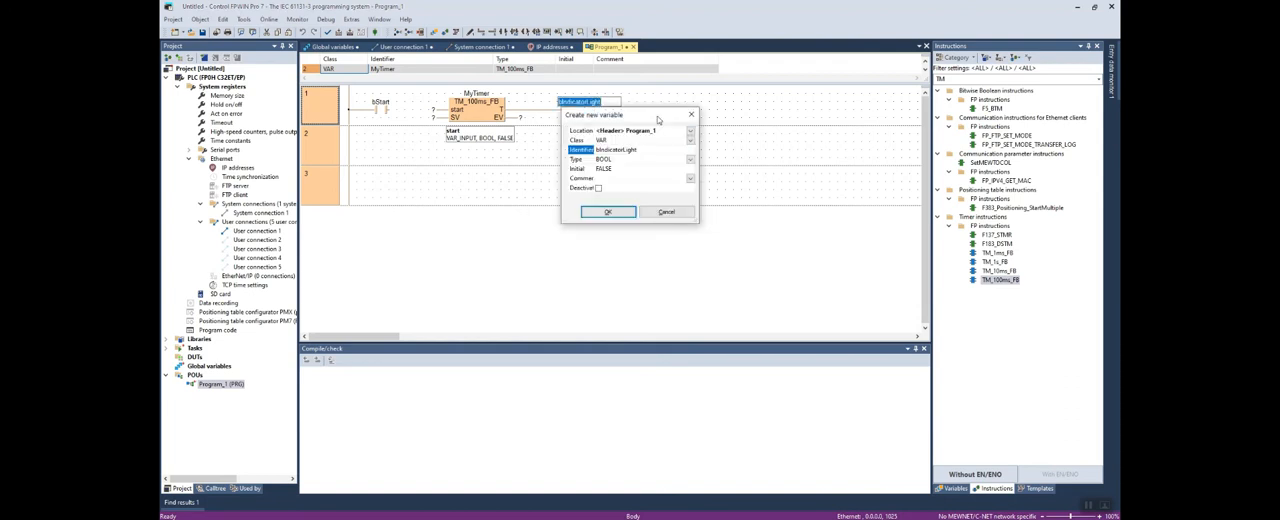
{"action": "left_click", "coordinate": [689, 130]}
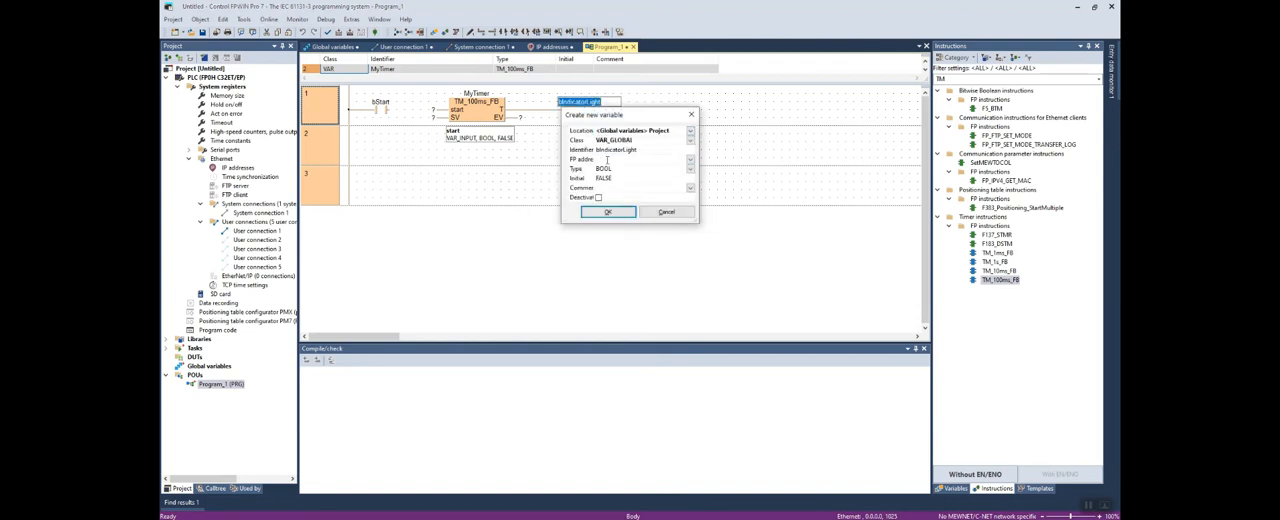
{"action": "left_click", "coordinate": [608, 211]}
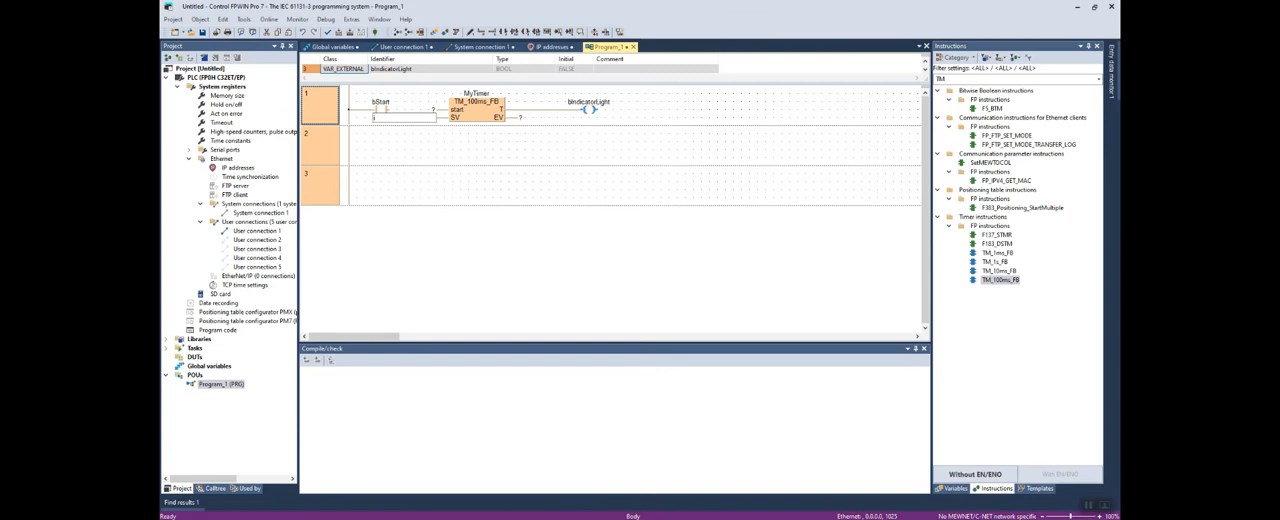
{"action": "type", "text": "iTimerSV"}
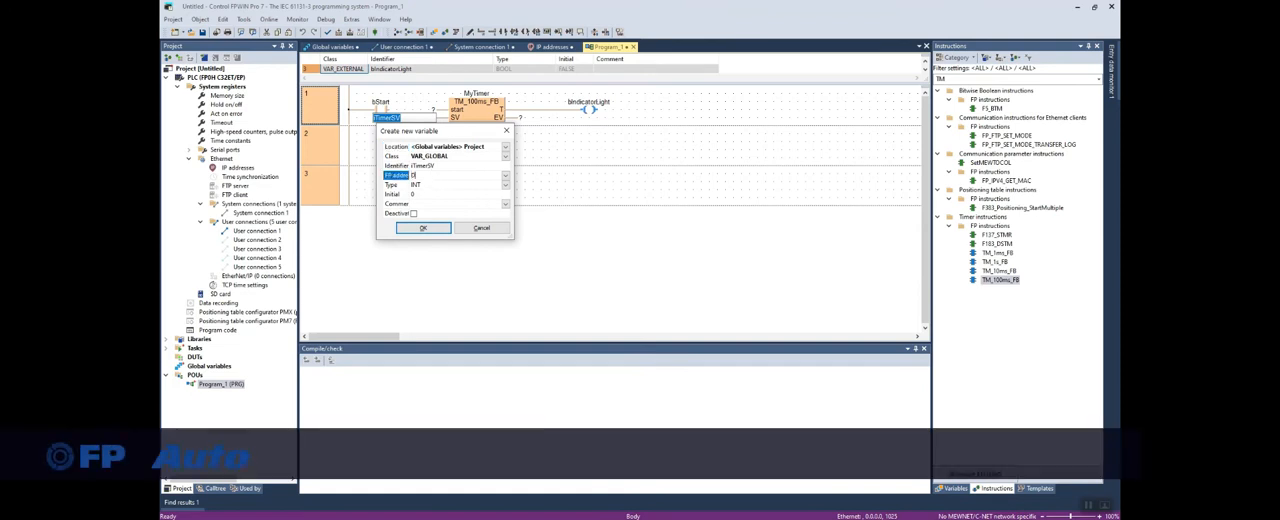
{"action": "left_click", "coordinate": [423, 228]}
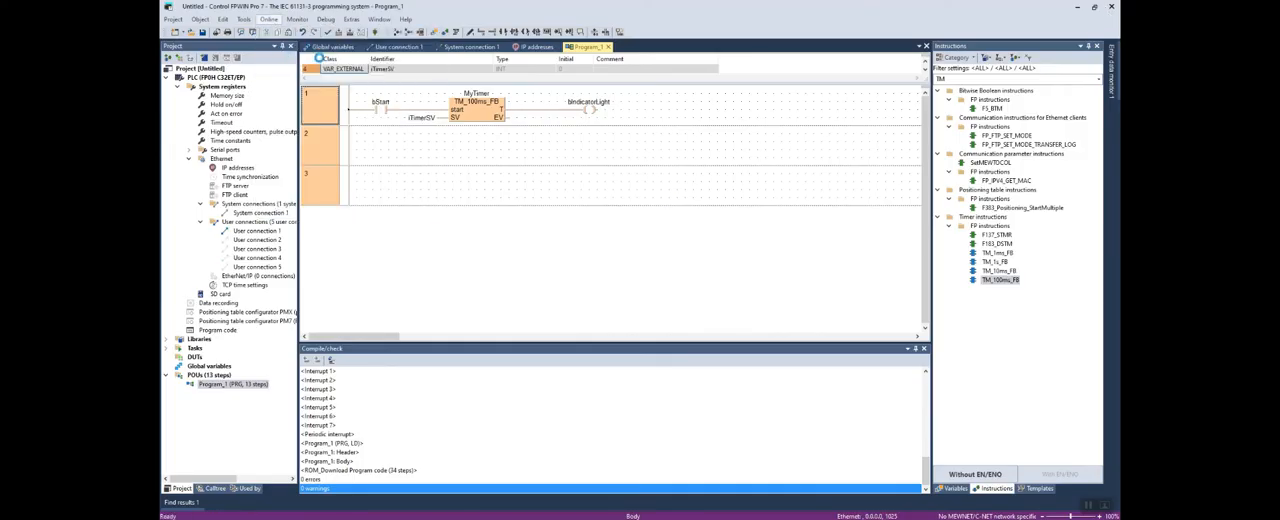
- Download the program code and PLC configuration, switching the PLC to PROG mode
{"action": "left_click", "coordinate": [648, 148]}
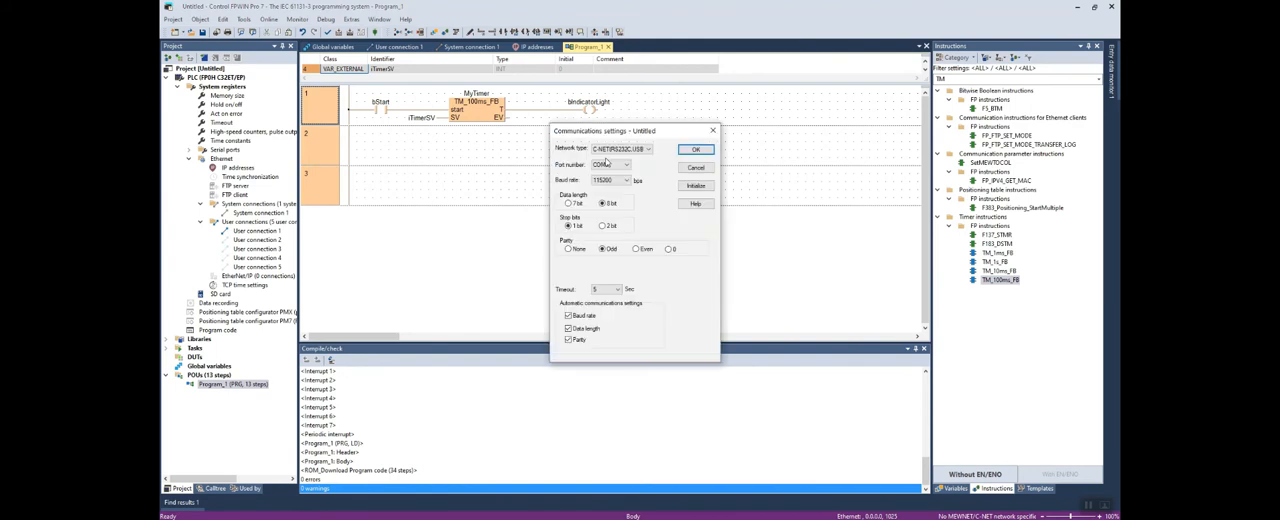
{"action": "left_click", "coordinate": [696, 149]}
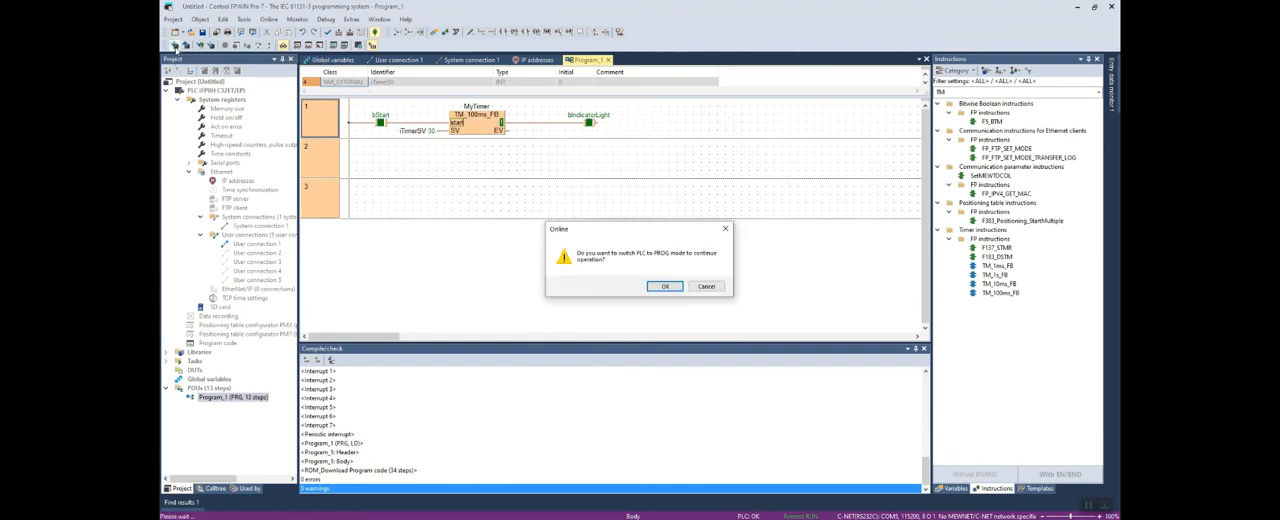
{"action": "left_click", "coordinate": [663, 286]}
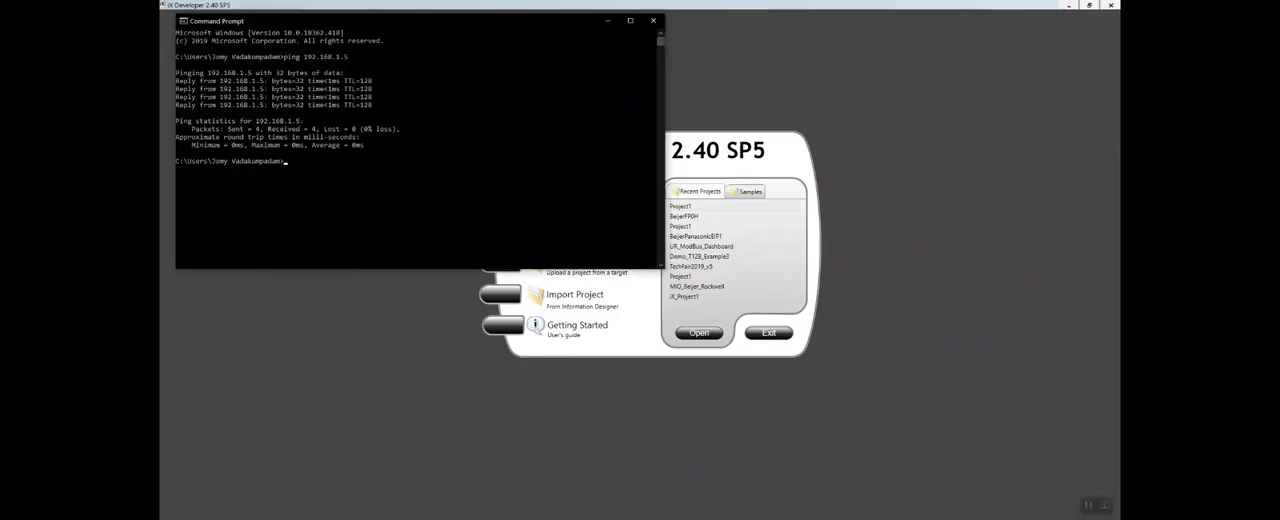
- Ping 192.168.1.5 from Command Prompt to verify the Ethernet link
{"action": "type", "text": "ping"}
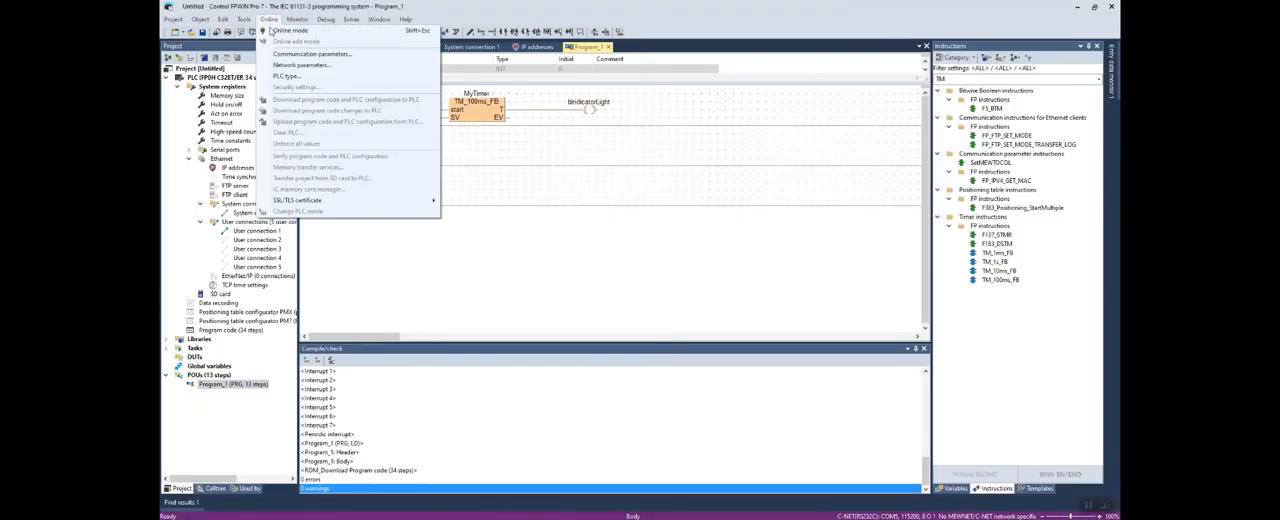
- Set Ethernet communication from 192.168.1.30 to destination 192.168.1.5, port 32769
{"action": "left_click", "coordinate": [311, 55]}
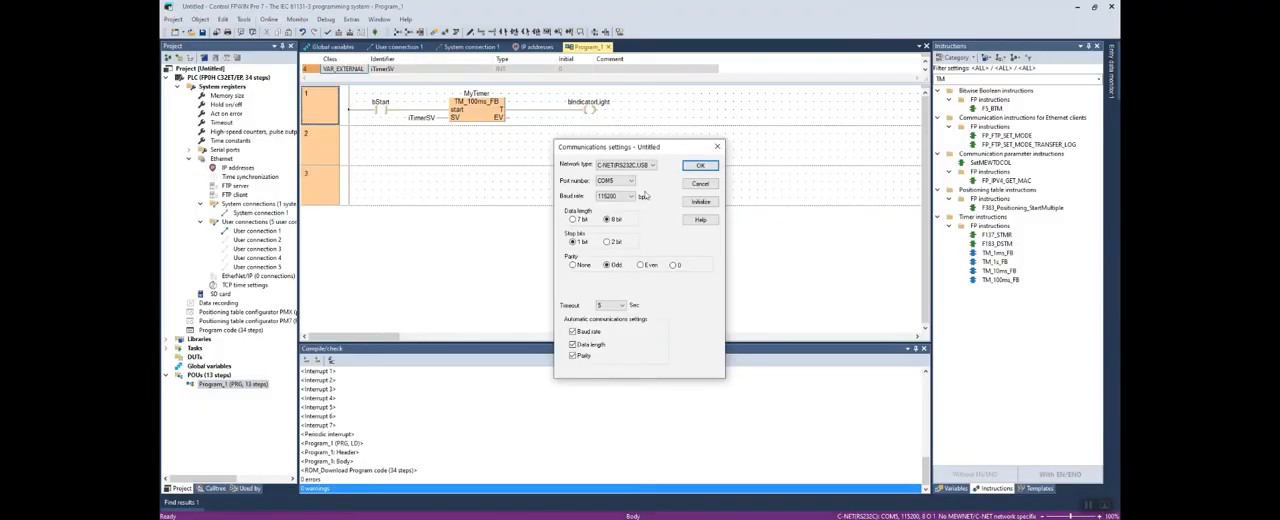
{"action": "left_click", "coordinate": [700, 165]}
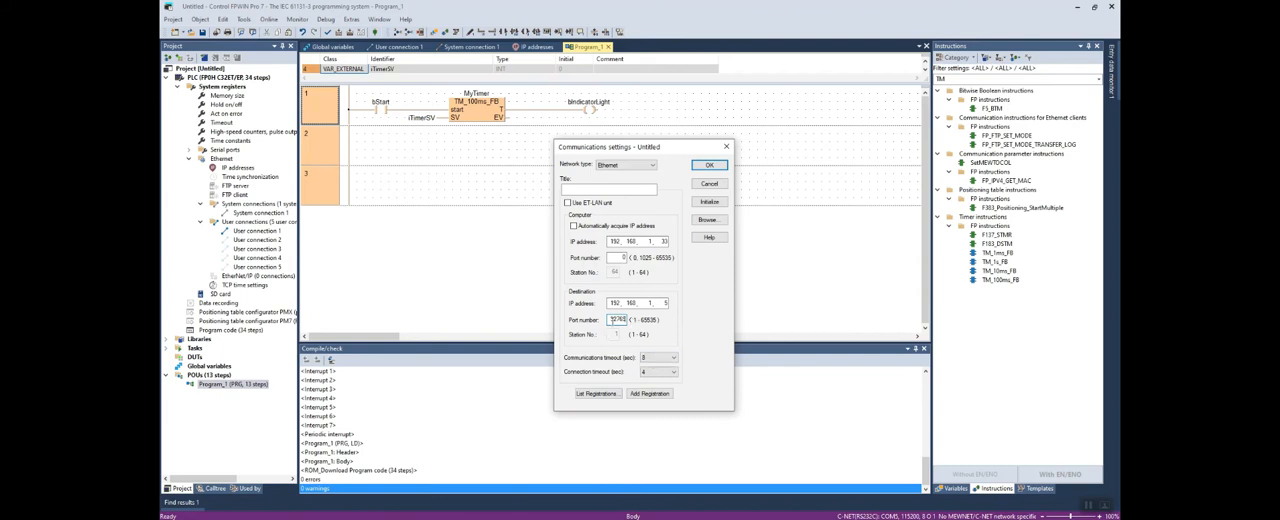
{"action": "left_click", "coordinate": [706, 165]}
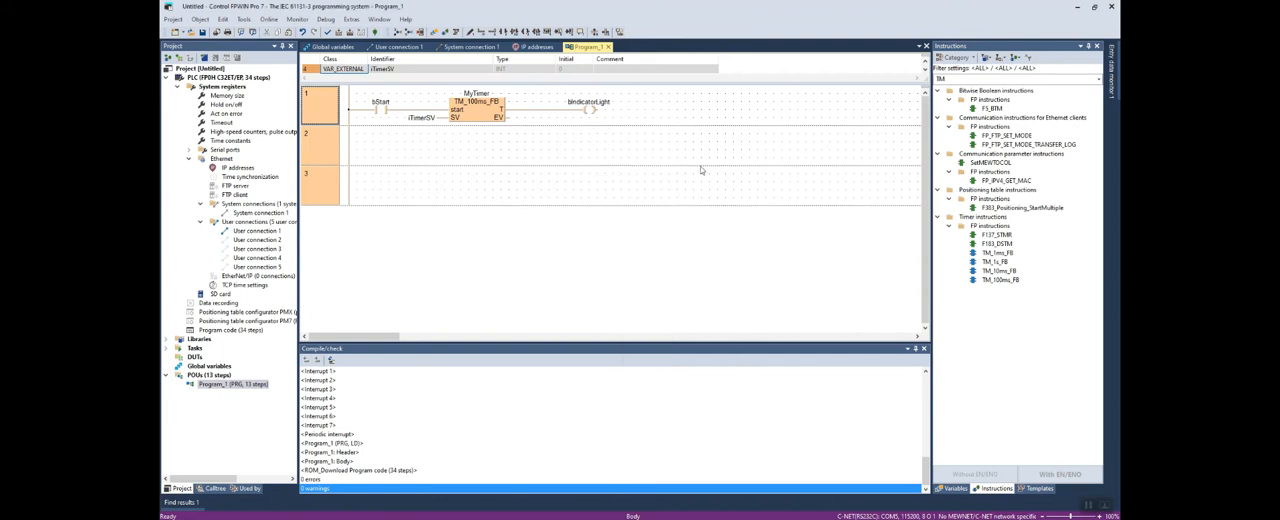
{"action": "left_click", "coordinate": [470, 46]}
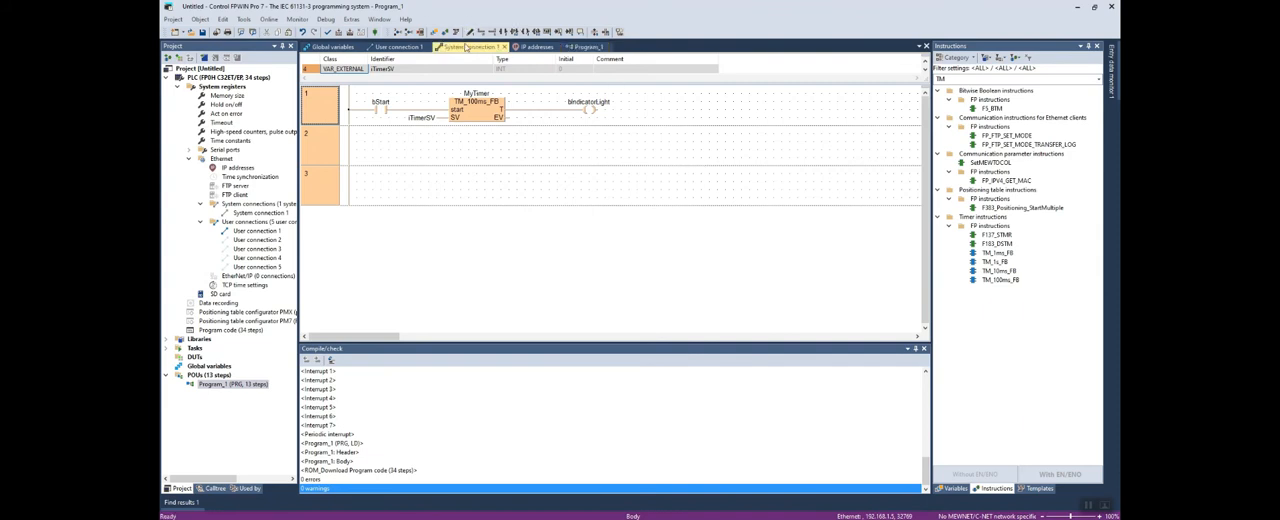
{"action": "left_click", "coordinate": [478, 47]}
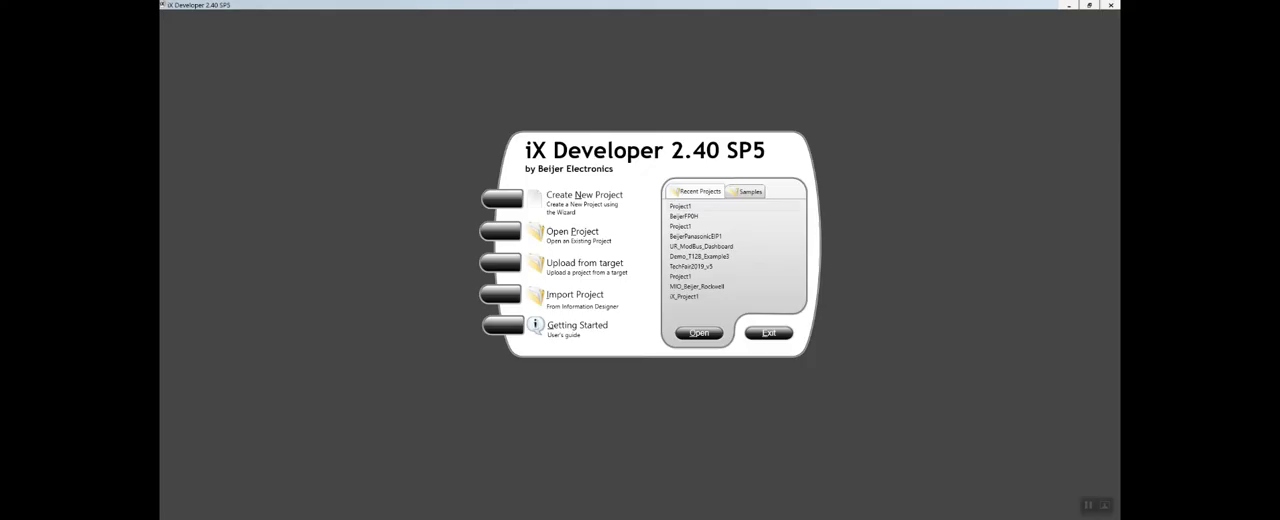
- Create an X2 pro 7 HMI project using the MATSUSHITA MEWTOCOL-COM controller
{"action": "left_click", "coordinate": [581, 195]}
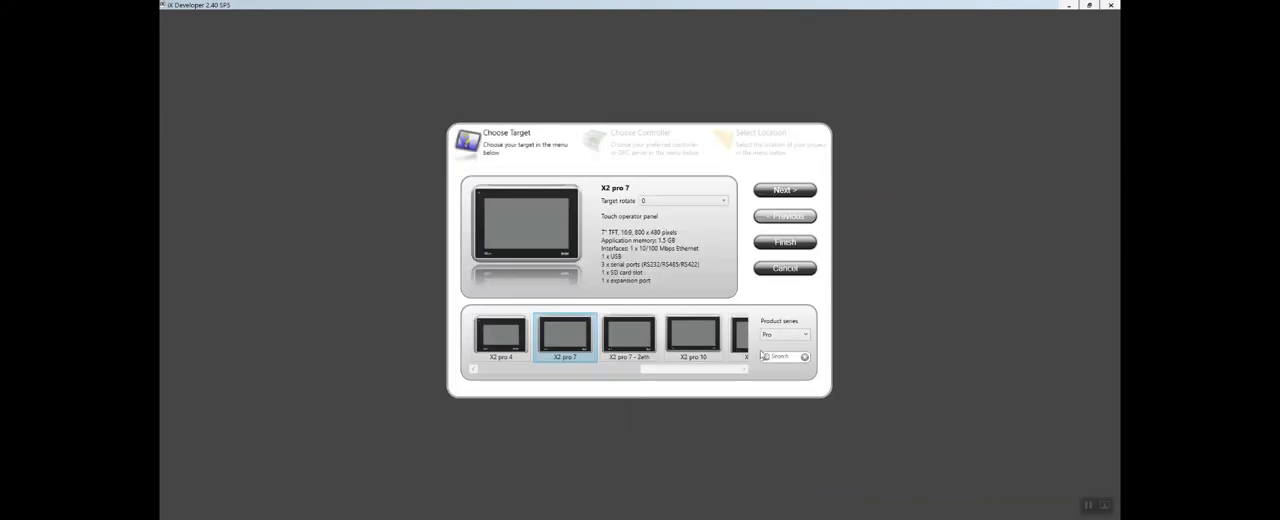
{"action": "left_click", "coordinate": [784, 190]}
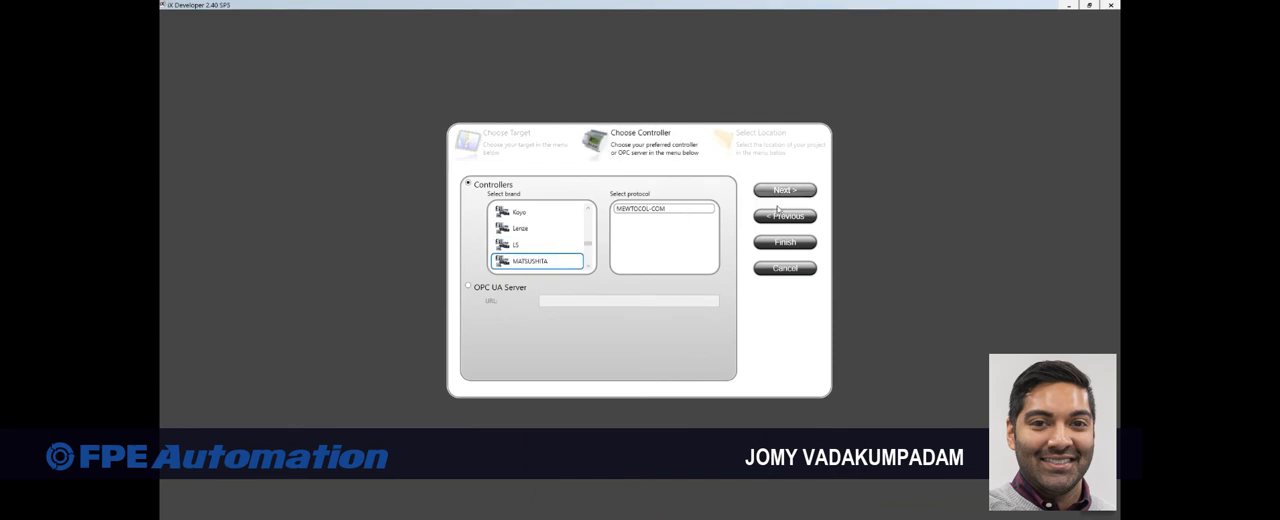
{"action": "left_click", "coordinate": [785, 242]}
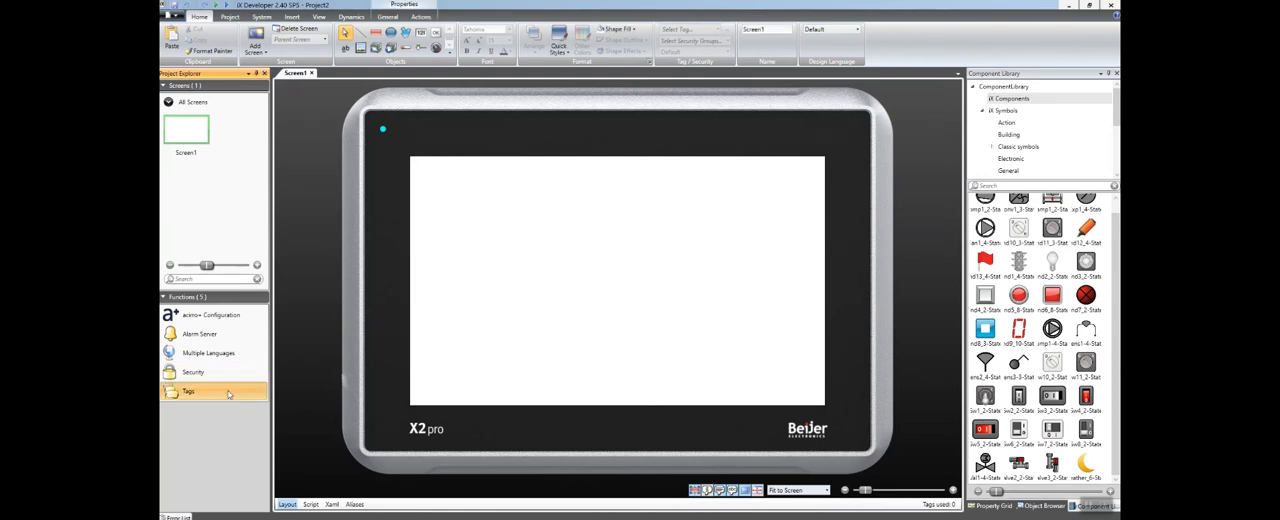
- Set Controller 1 to TCP mode with station IP 192.168.1.5 and its port
{"action": "left_click", "coordinate": [187, 392]}
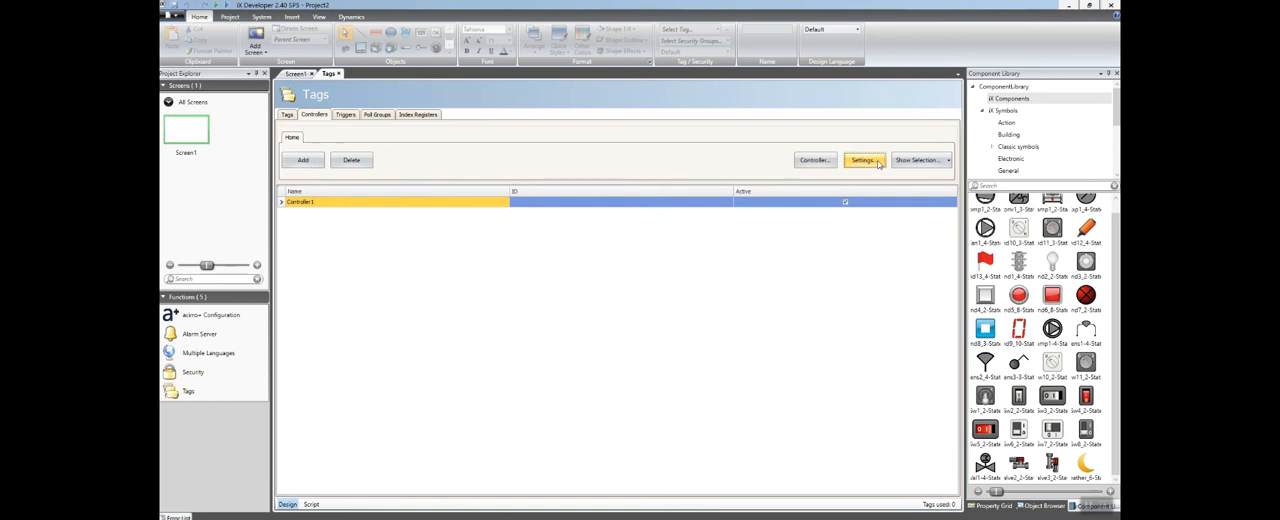
{"action": "left_click", "coordinate": [862, 160]}
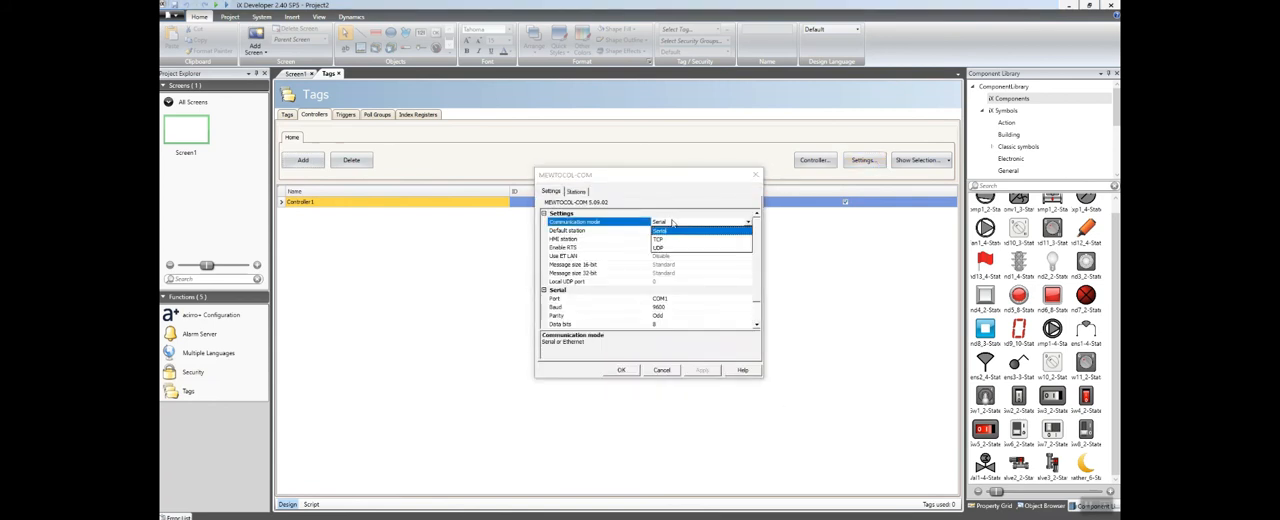
{"action": "left_click", "coordinate": [657, 239]}
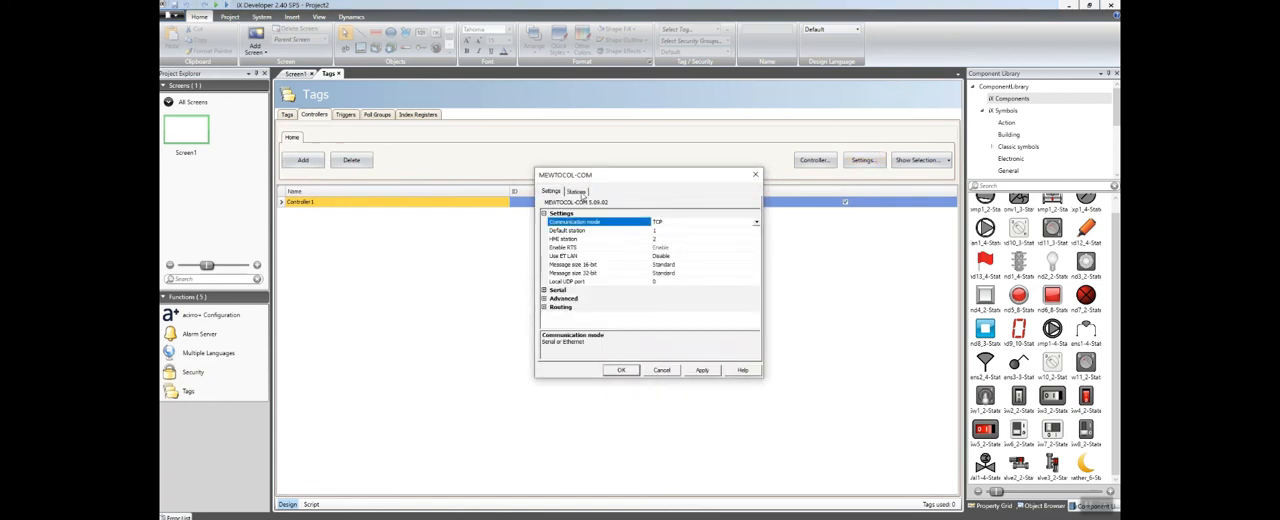
{"action": "left_click", "coordinate": [577, 191]}
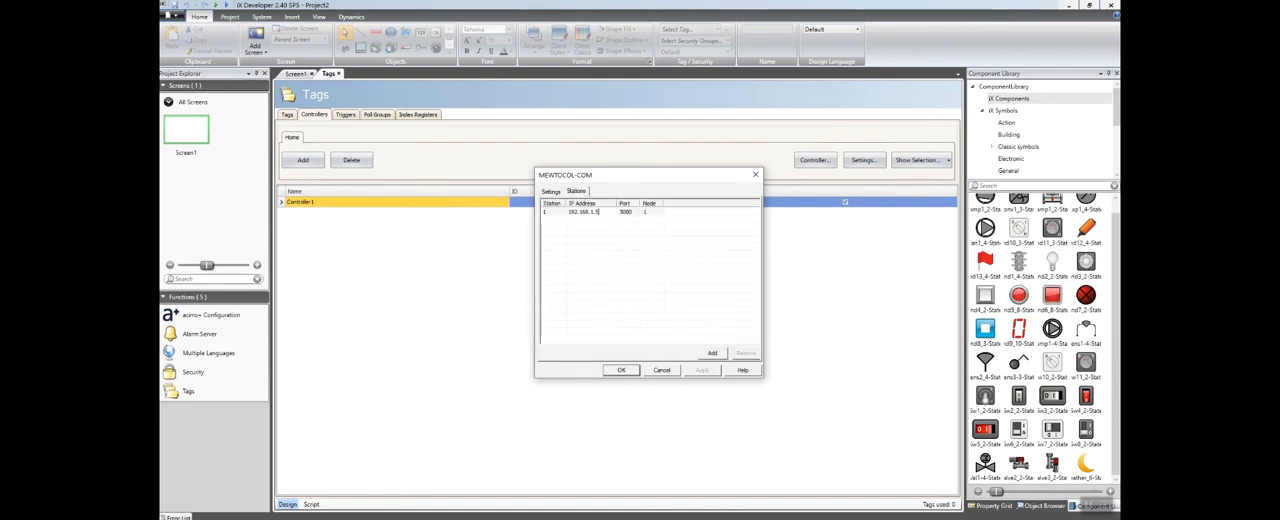
{"action": "left_click", "coordinate": [610, 212]}
{"action": "type", "text": "6000"}
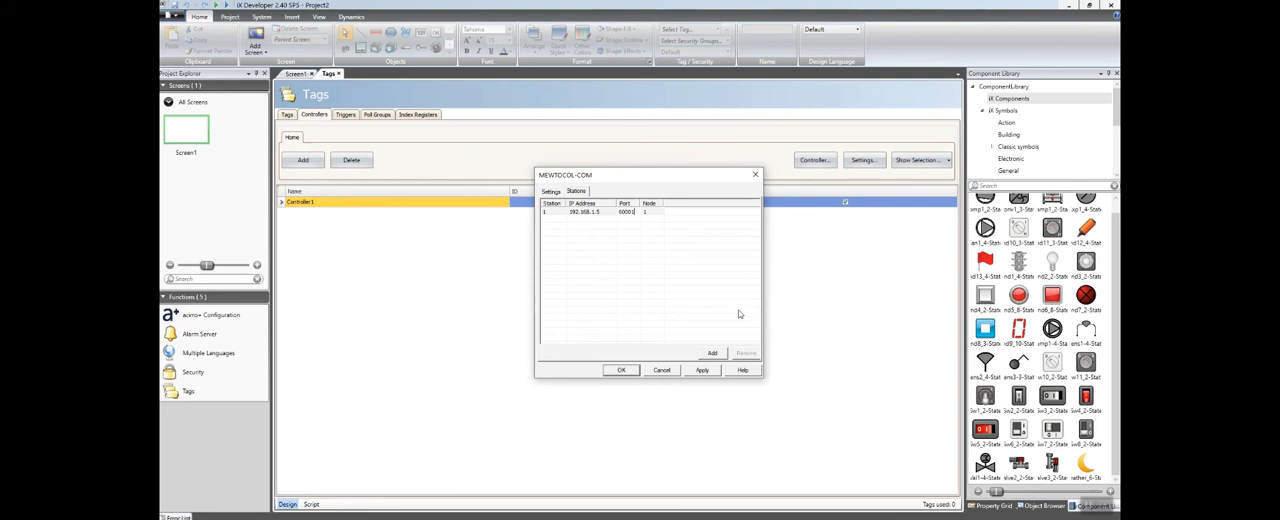
{"action": "left_click", "coordinate": [621, 370]}
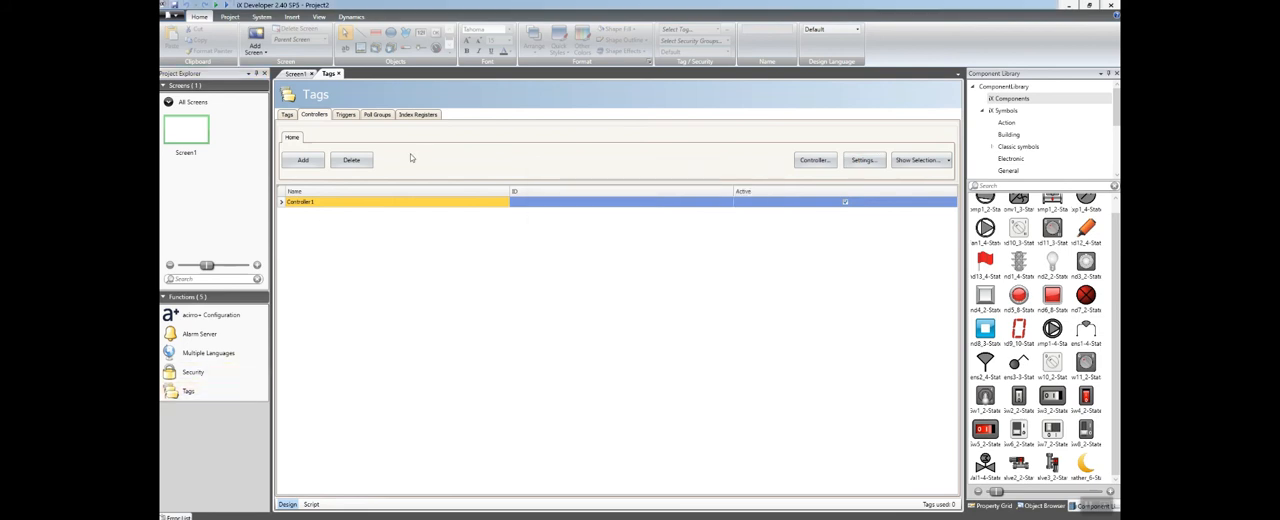
- Export the global variables as CSV (Multibyte), replacing MyVariablesExport.csv
{"action": "left_click", "coordinate": [286, 114]}
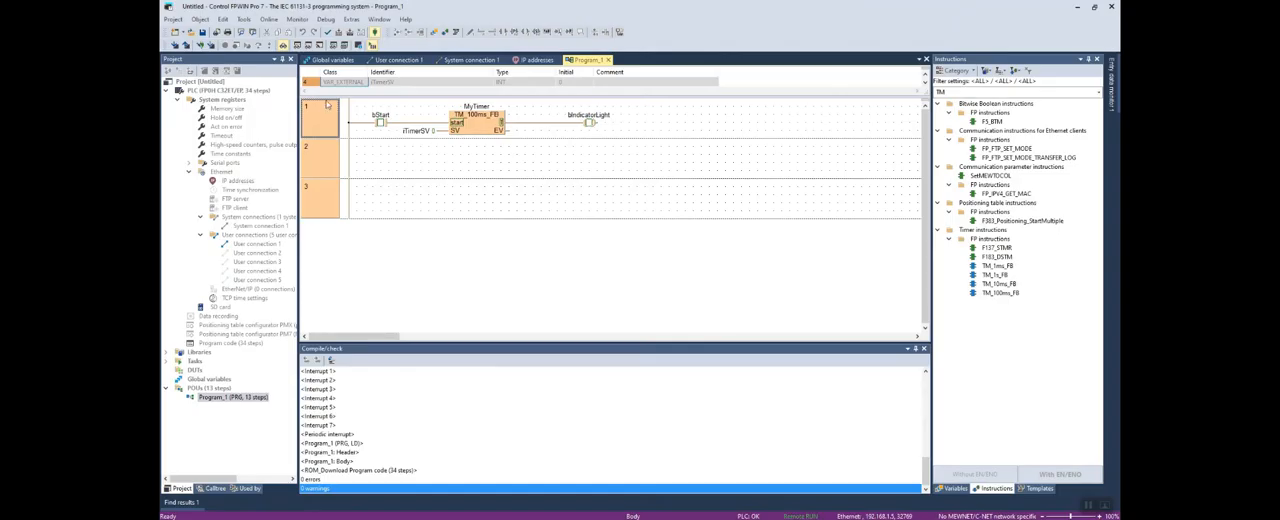
{"action": "left_click", "coordinate": [173, 18]}
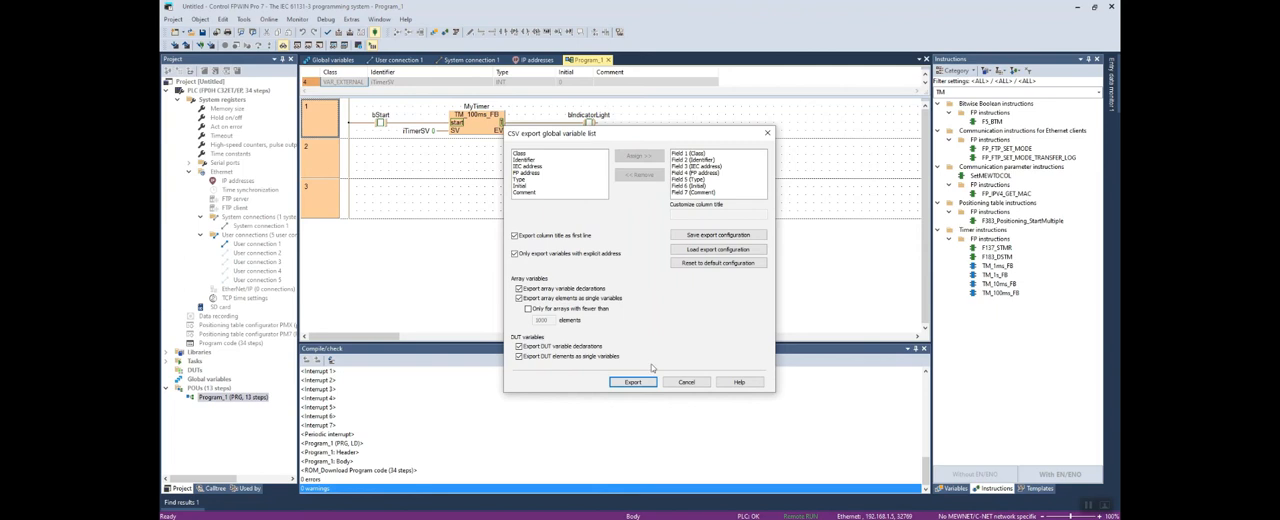
{"action": "left_click", "coordinate": [633, 381]}
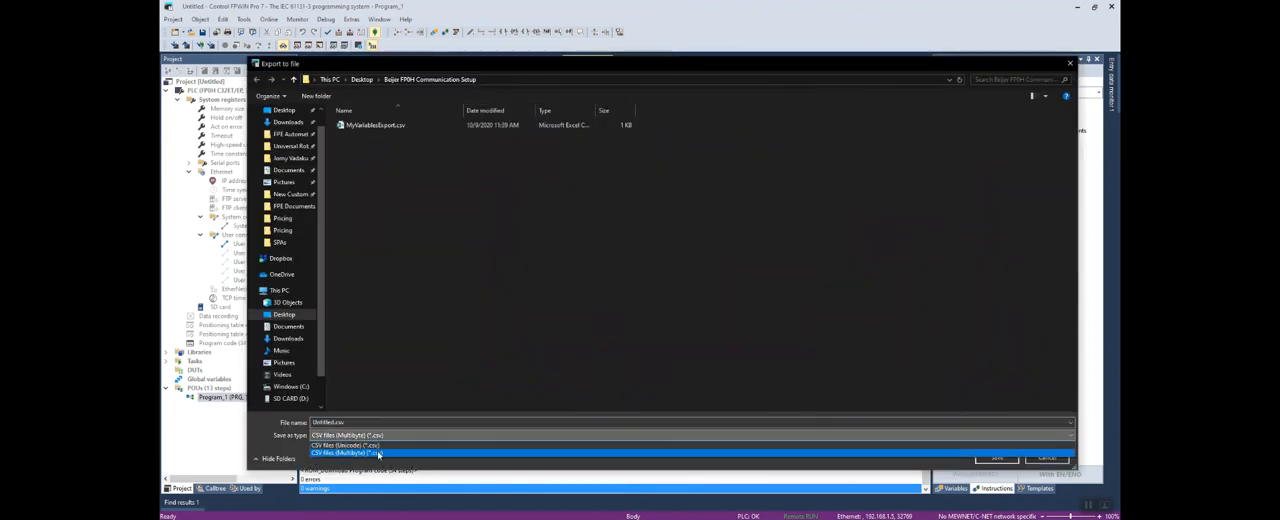
{"action": "left_click", "coordinate": [348, 453]}
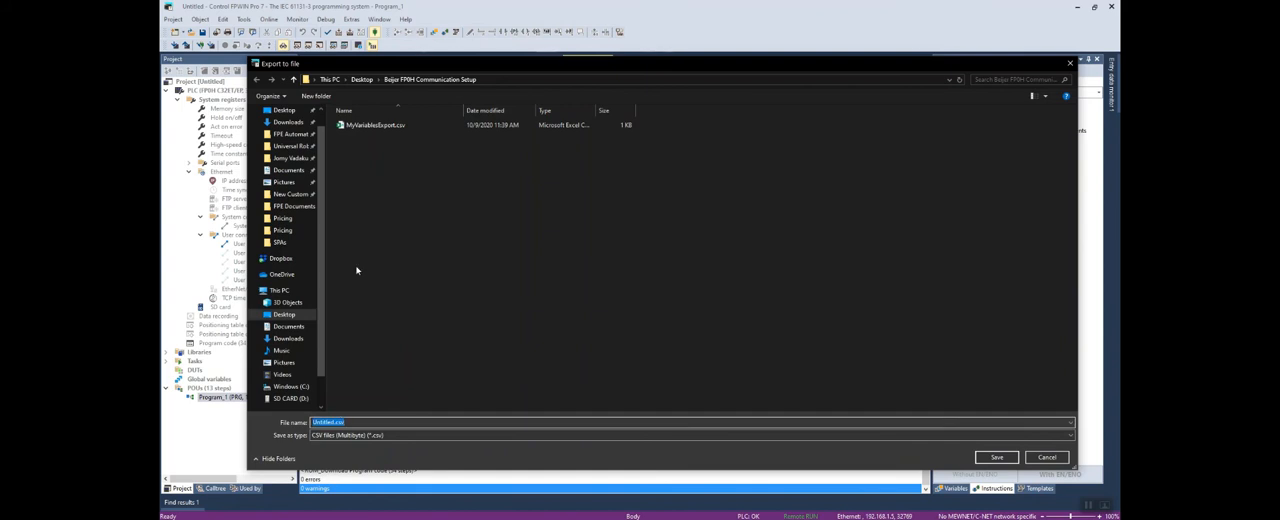
{"action": "left_click", "coordinate": [996, 457]}
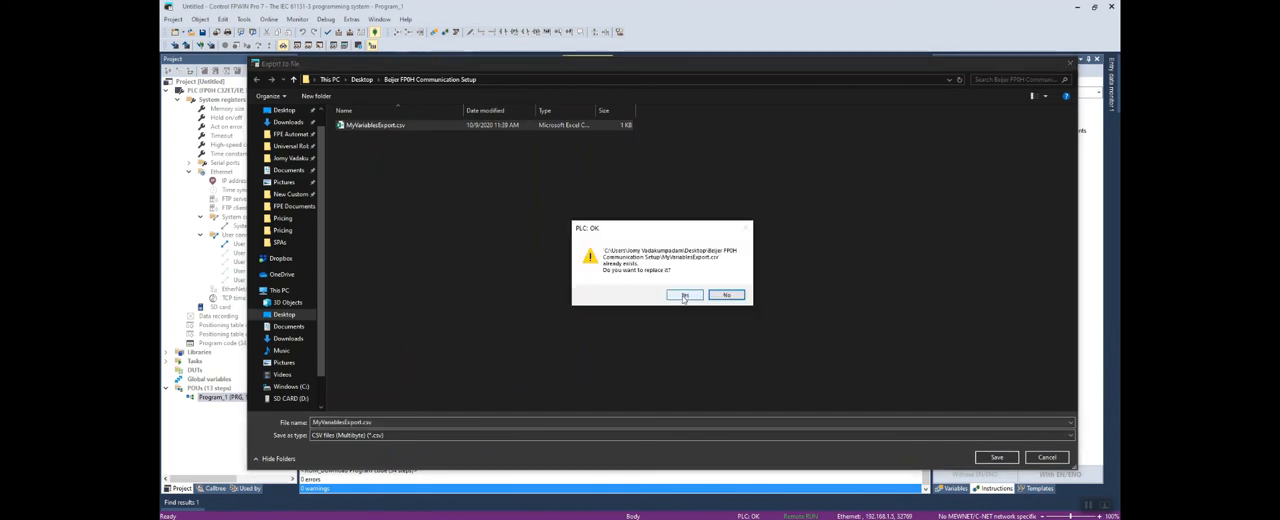
{"action": "left_click", "coordinate": [685, 295]}
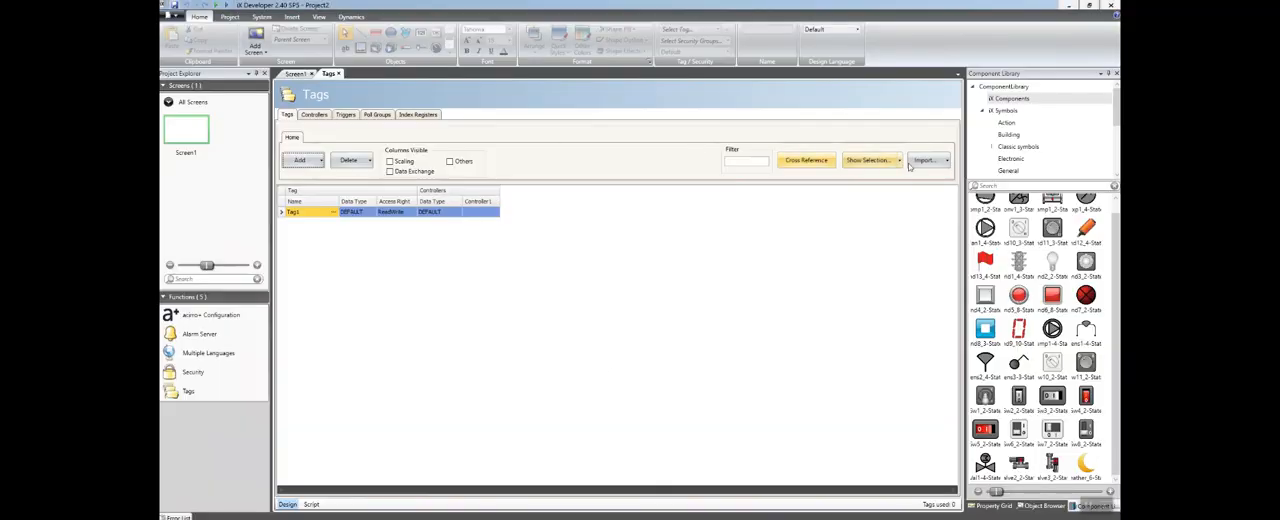
- Import bStart, bIndicatorLight and iTimerSV from MyVariablesExport.csv into Controller1's tags
{"action": "left_click", "coordinate": [928, 160]}
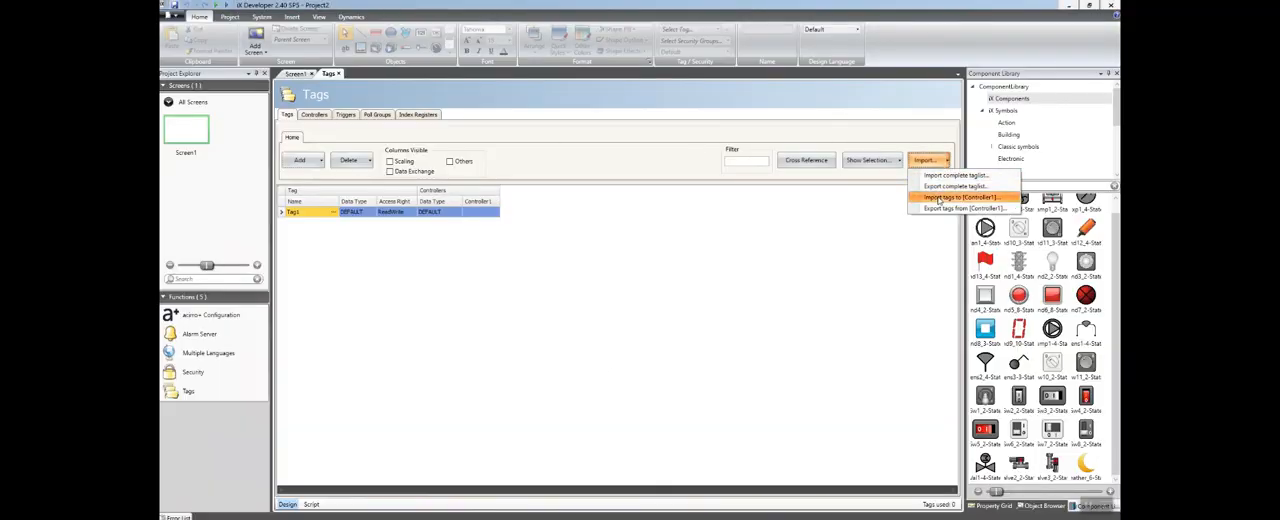
{"action": "left_click", "coordinate": [957, 197]}
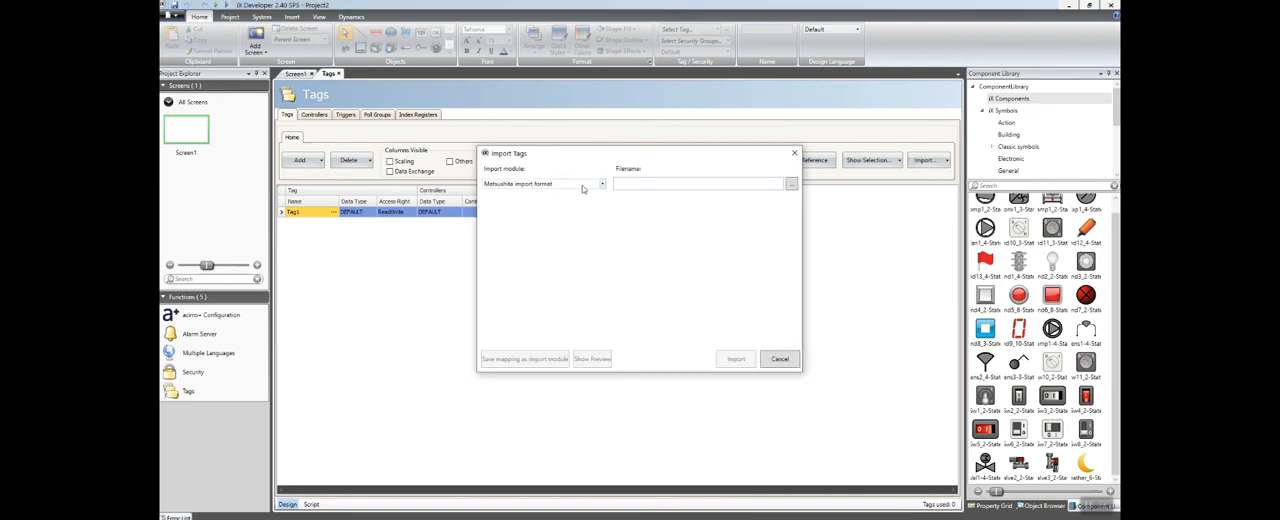
{"action": "left_click", "coordinate": [790, 184]}
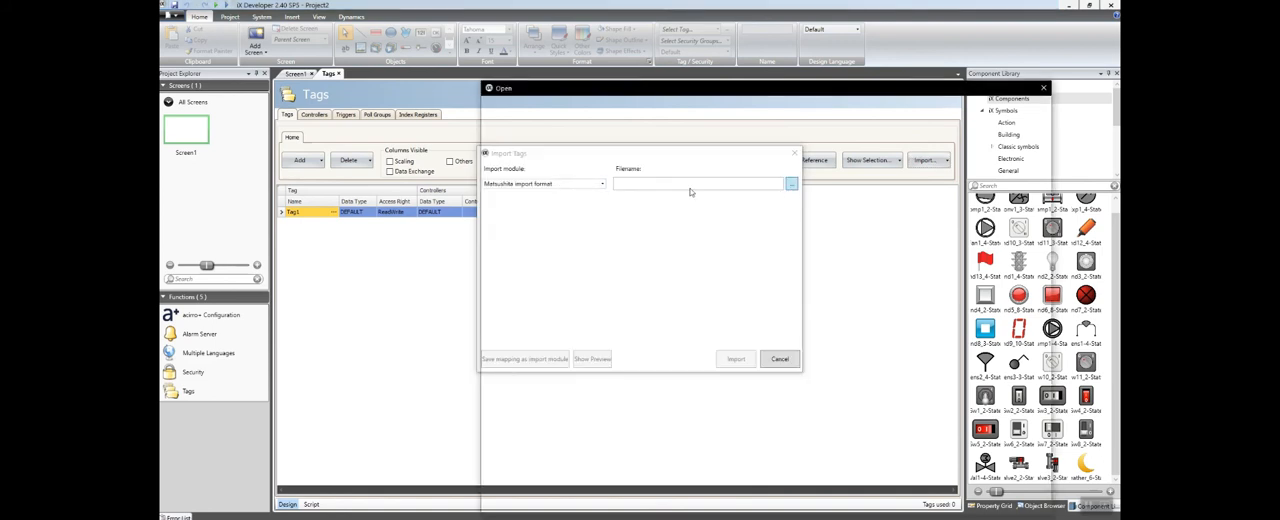
{"action": "left_click", "coordinate": [792, 184]}
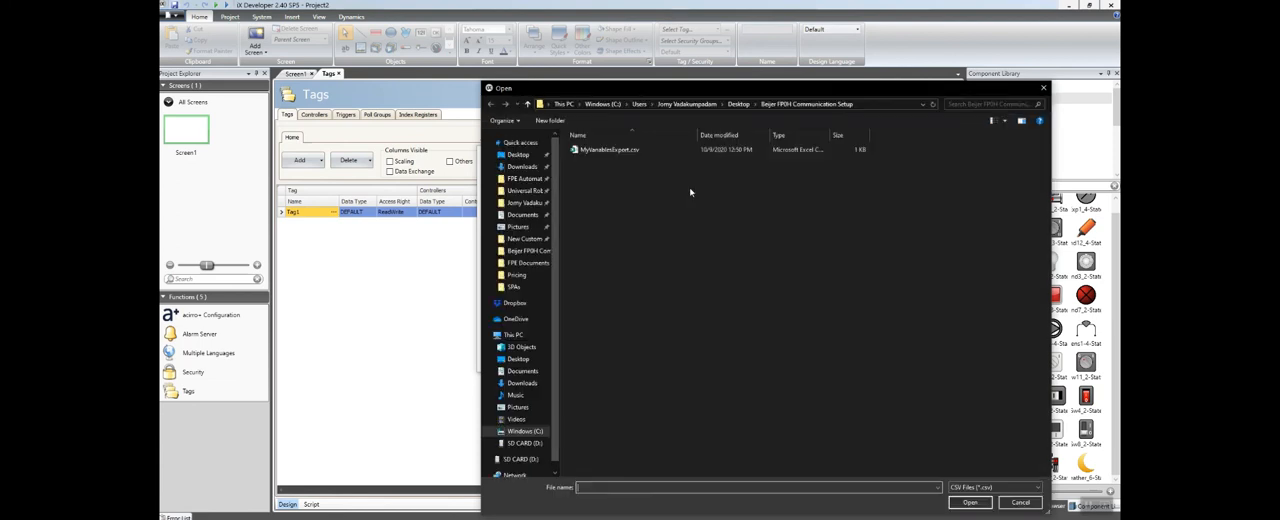
{"action": "left_click", "coordinate": [1018, 502]}
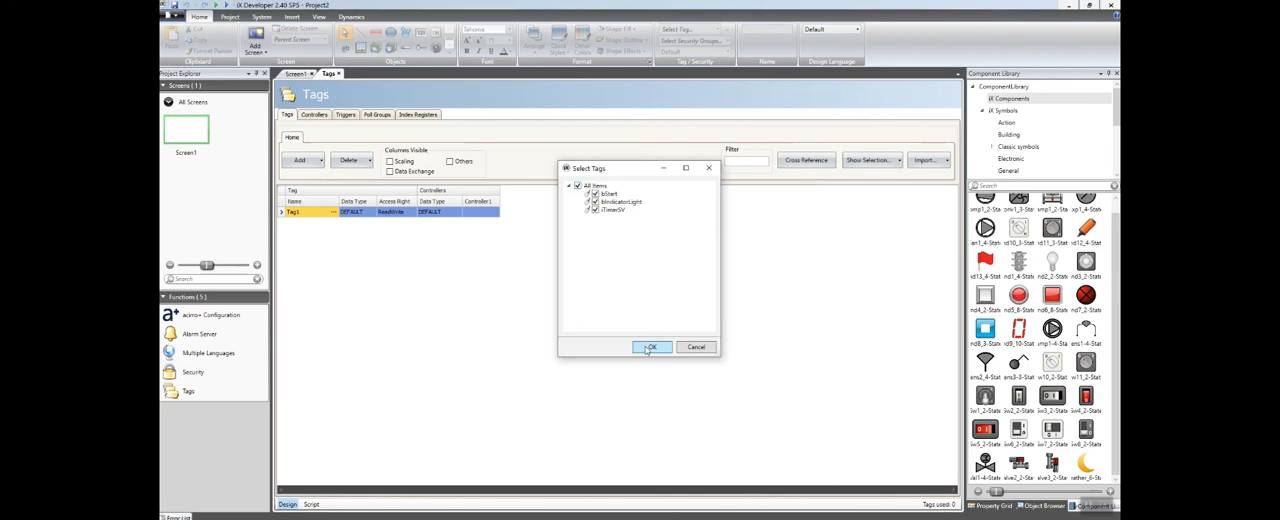
{"action": "left_click", "coordinate": [651, 347]}
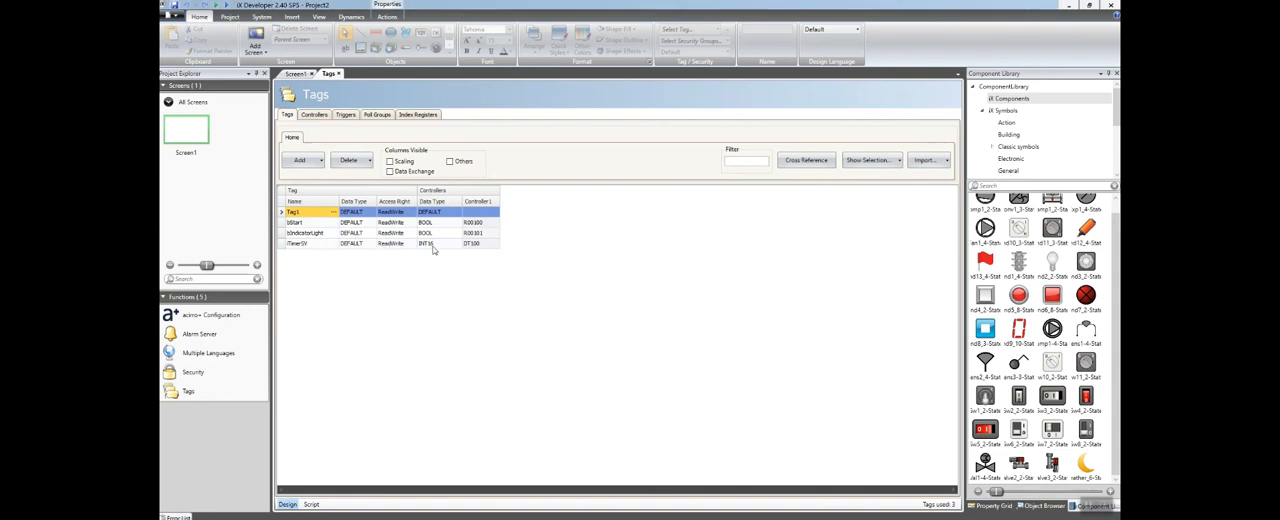
{"action": "mouse_move", "coordinate": [482, 268]}
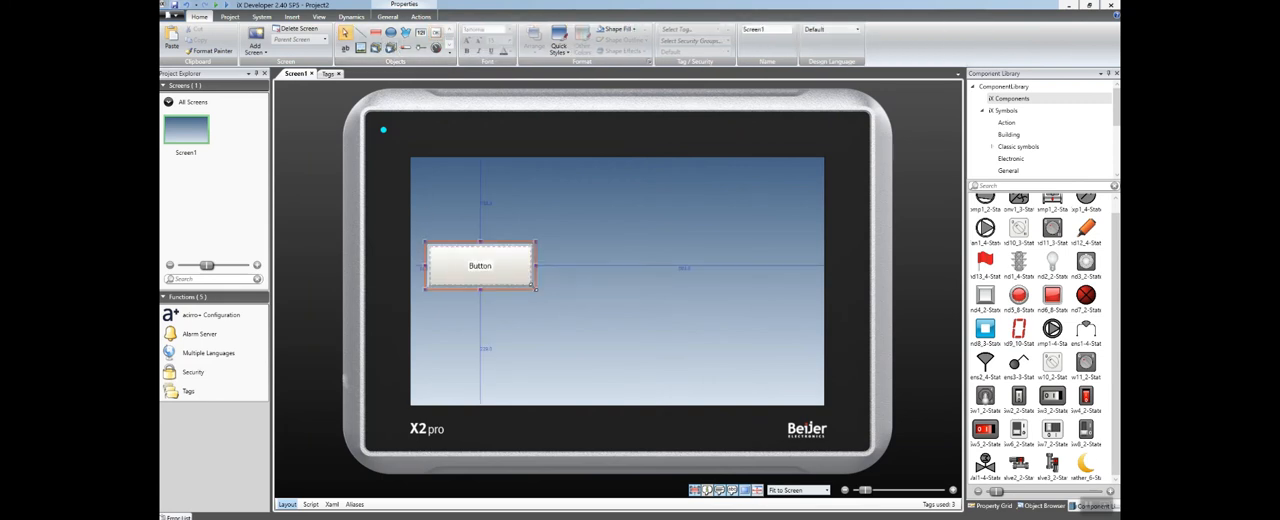
- Label the button 'Start Timer' and set its Click action to Toggle Tag on its connected tag
{"action": "type", "text": "Start Timer"}
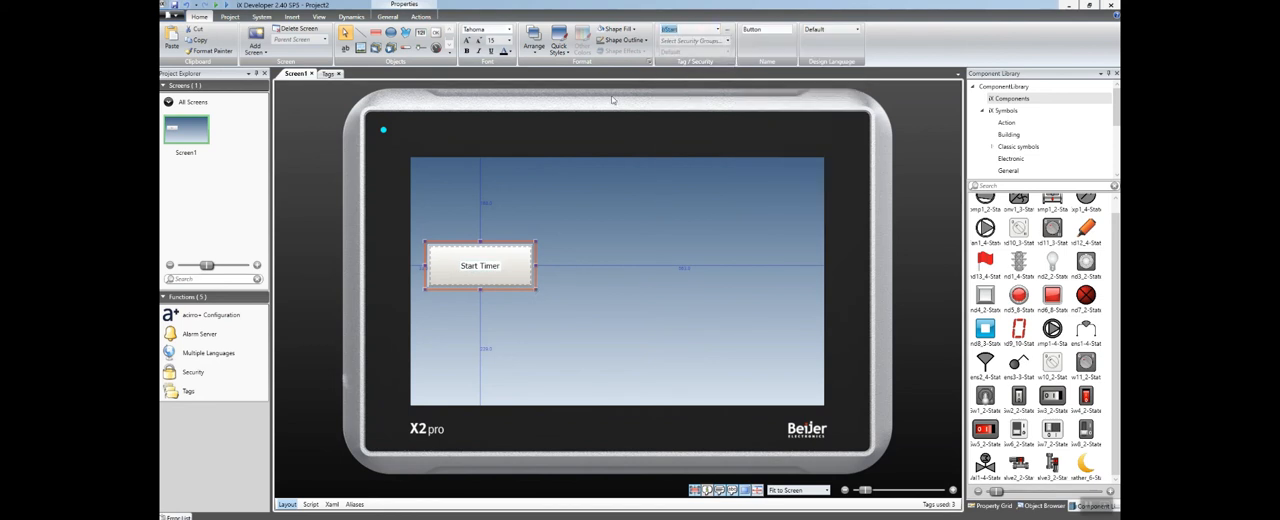
{"action": "left_click", "coordinate": [434, 17]}
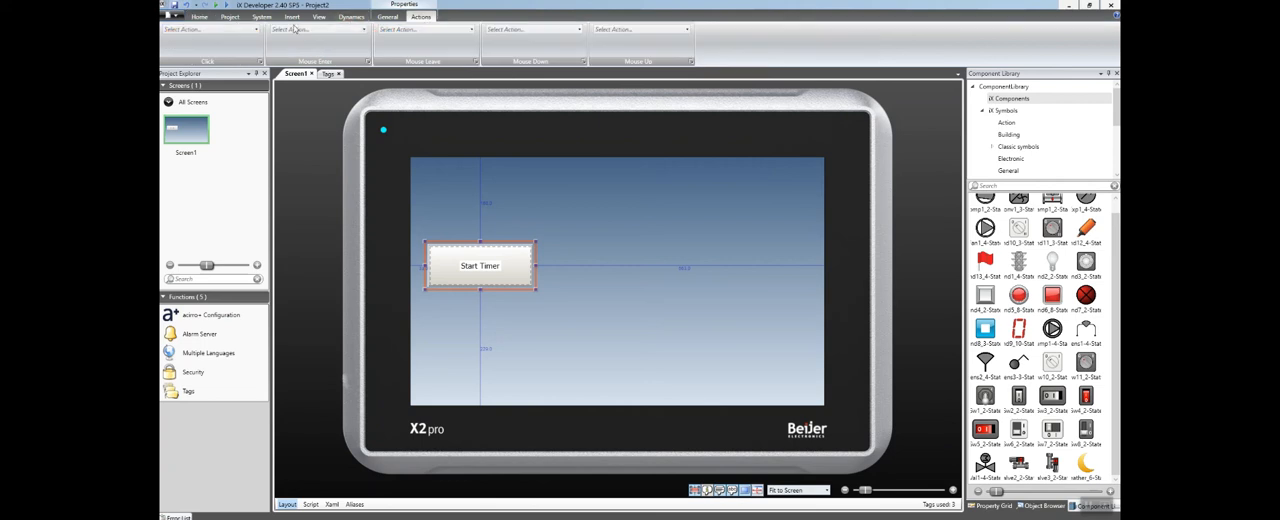
{"action": "left_click", "coordinate": [244, 33]}
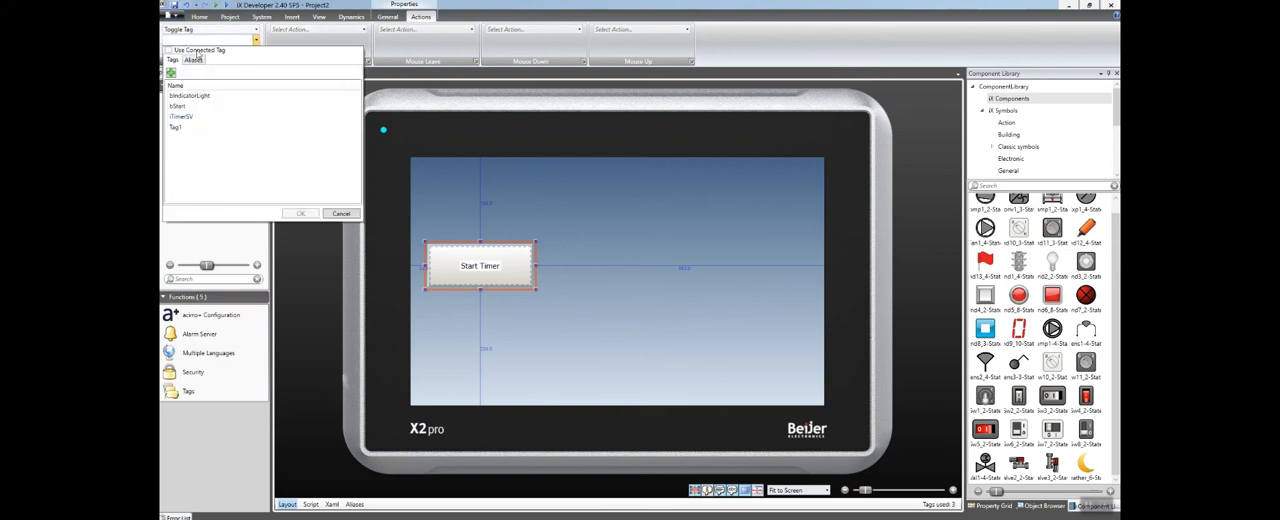
{"action": "left_click", "coordinate": [163, 49]}
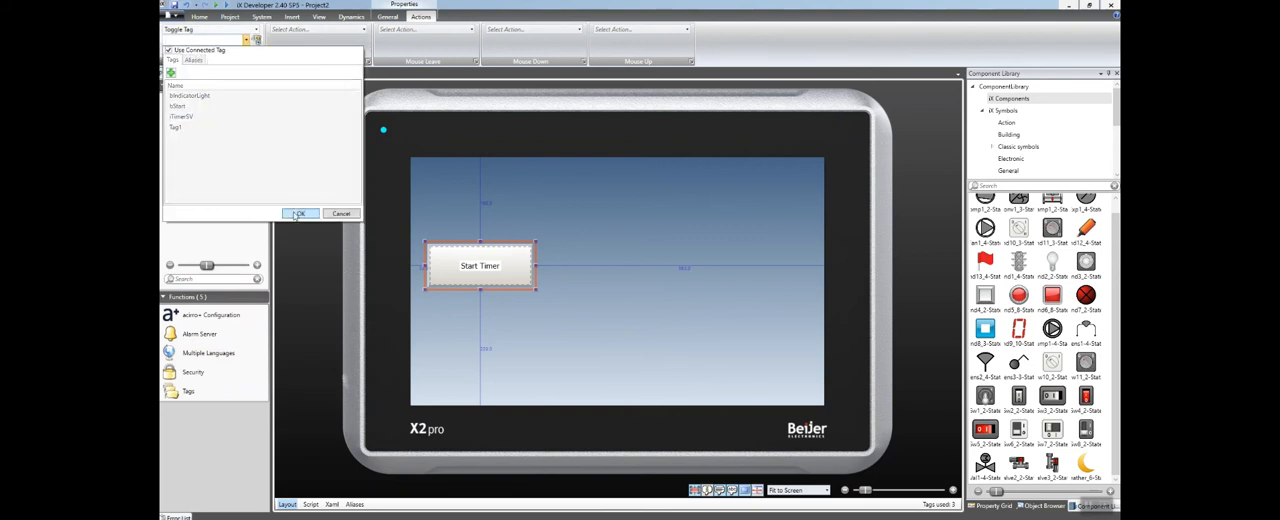
{"action": "left_click", "coordinate": [299, 214]}
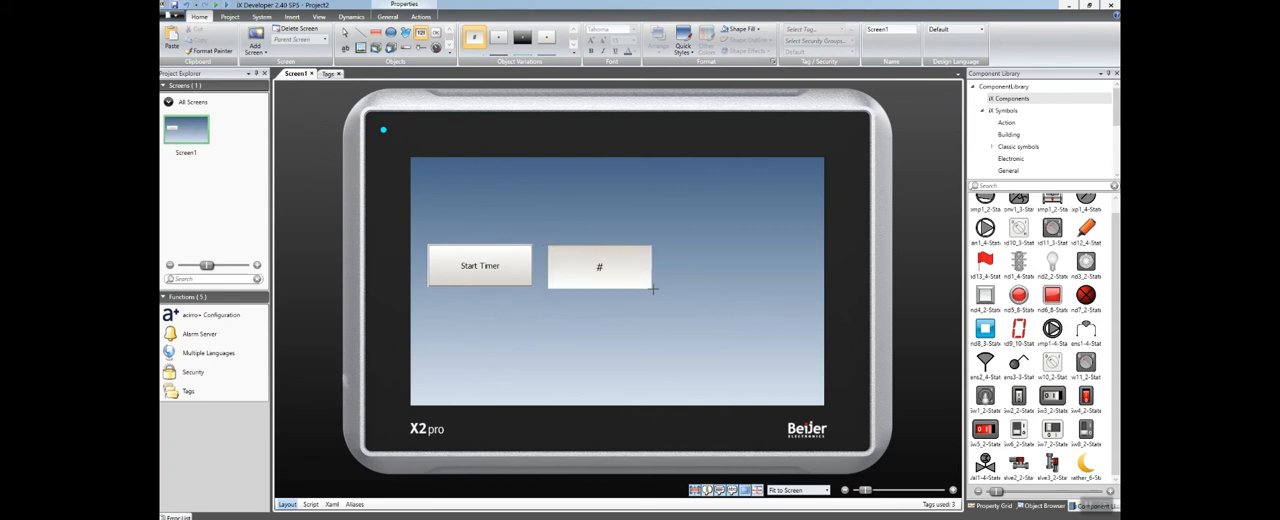
- Link the numeric display to iTimerSV with prefix 'Preset:' and suffix '(100ms)'
{"action": "left_click", "coordinate": [609, 266]}
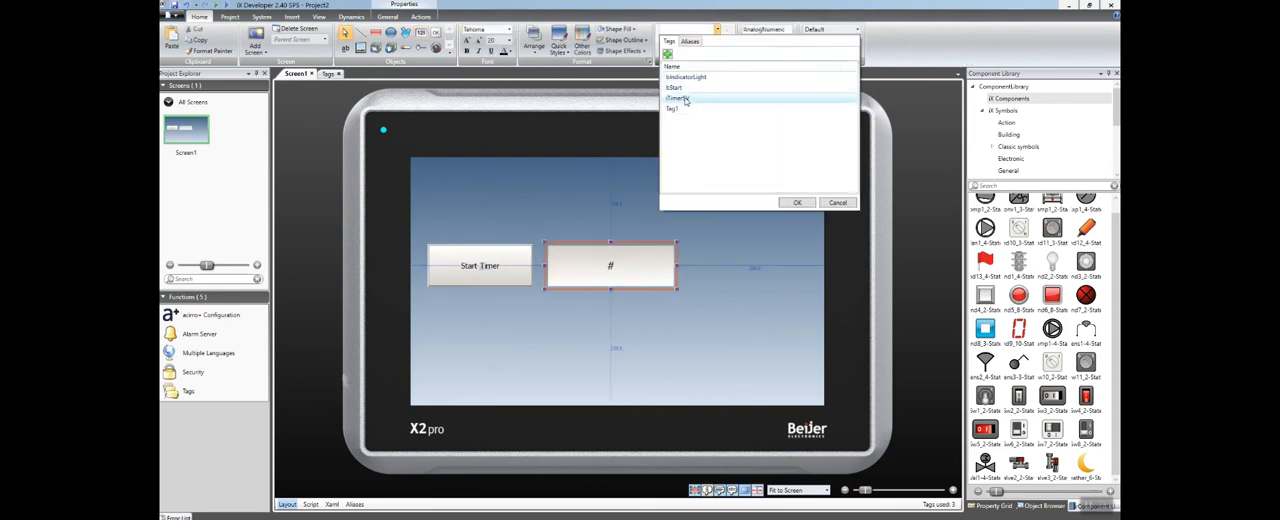
{"action": "left_click", "coordinate": [797, 202]}
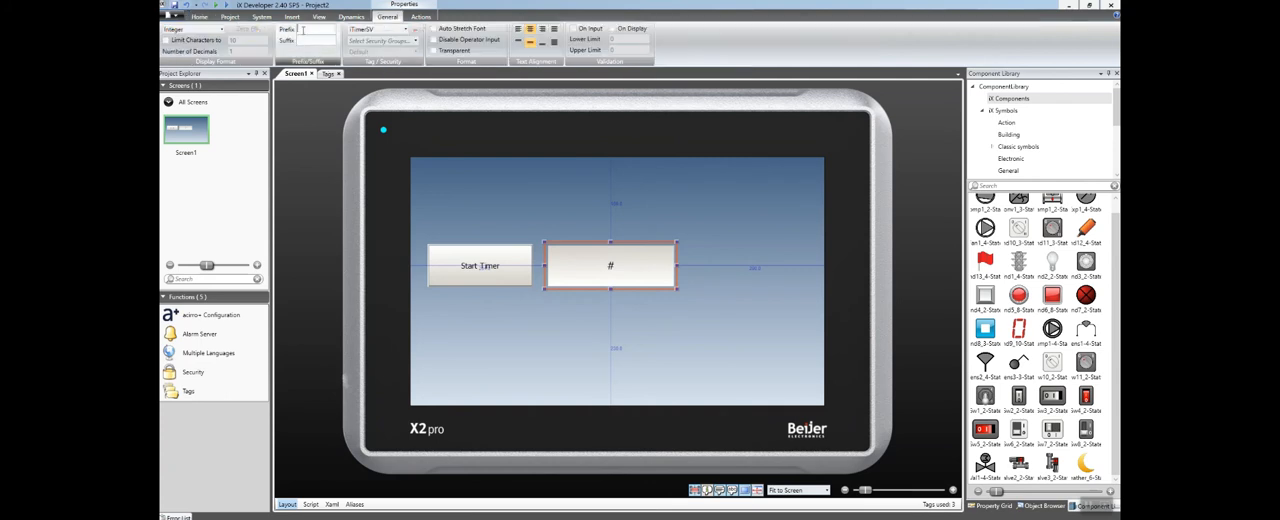
{"action": "type", "text": "Preset"}
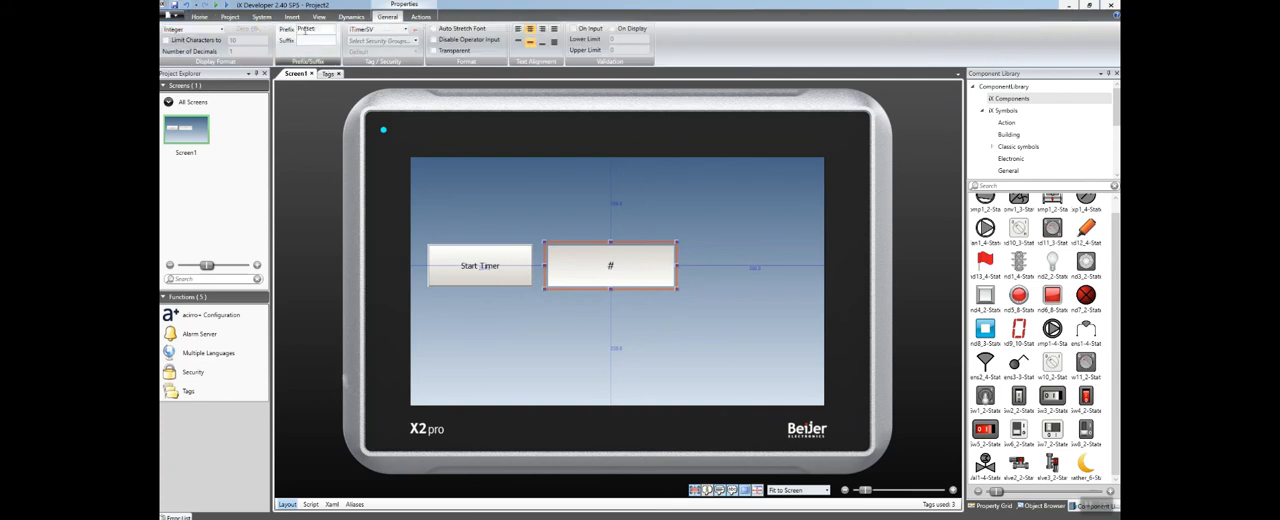
{"action": "type", "text": "Preset:"}
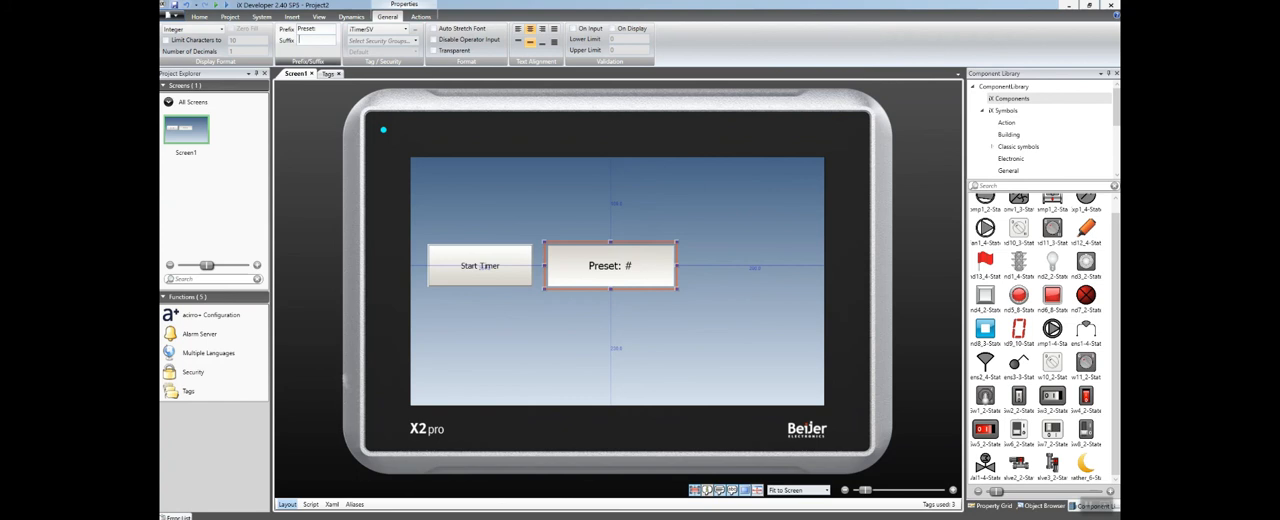
{"action": "type", "text": "100ms)"}
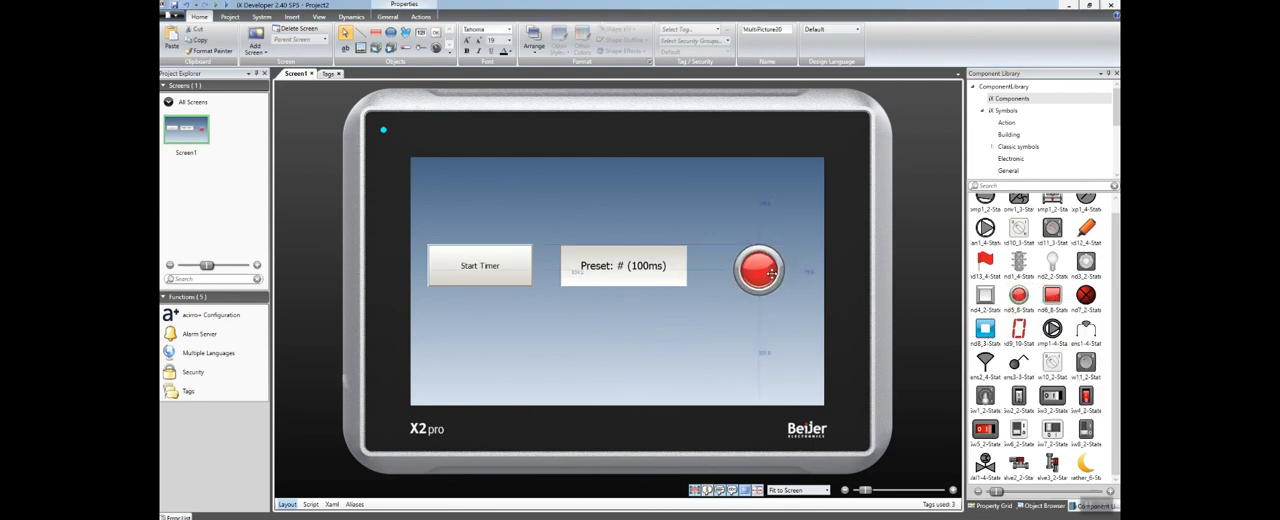
- Configure the indicator's pictures, deleting the yellow LED to keep only led_red and led_green
{"action": "left_click", "coordinate": [758, 270]}
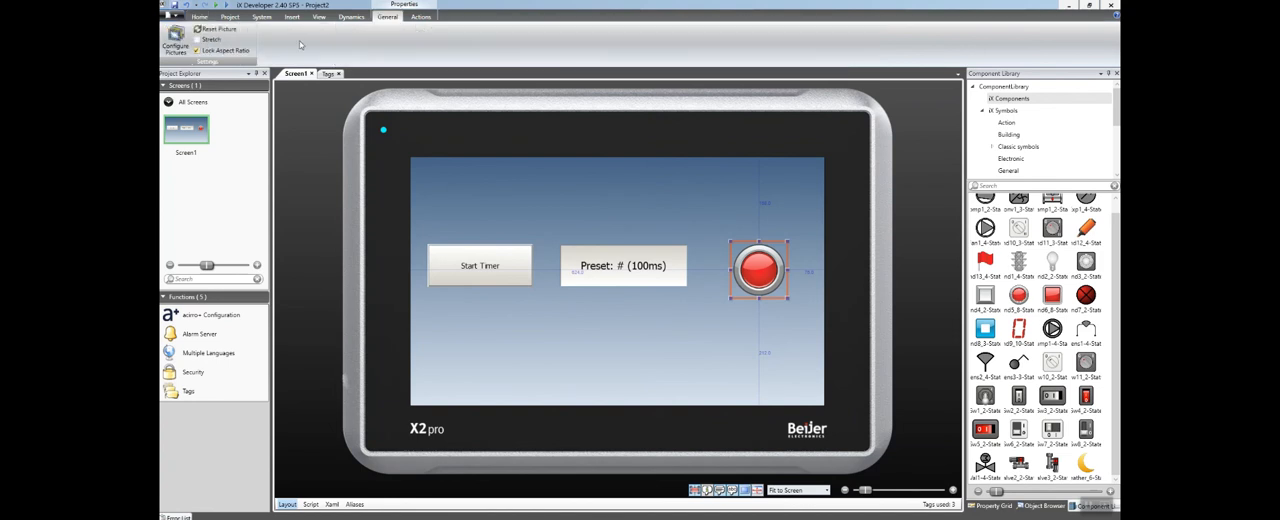
{"action": "left_click", "coordinate": [175, 48]}
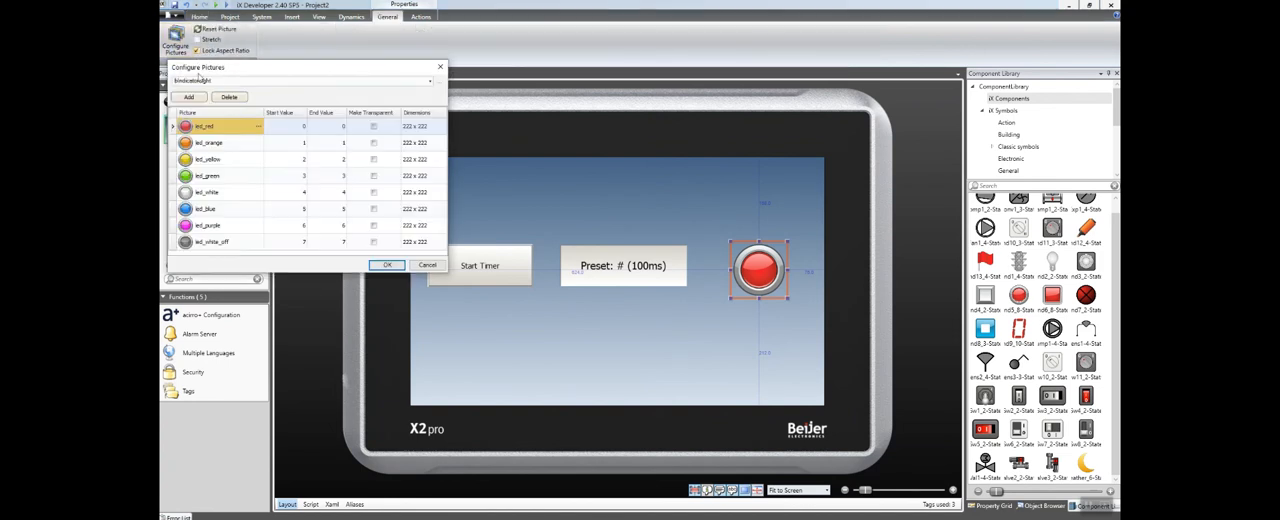
{"action": "mouse_move", "coordinate": [320, 172]}
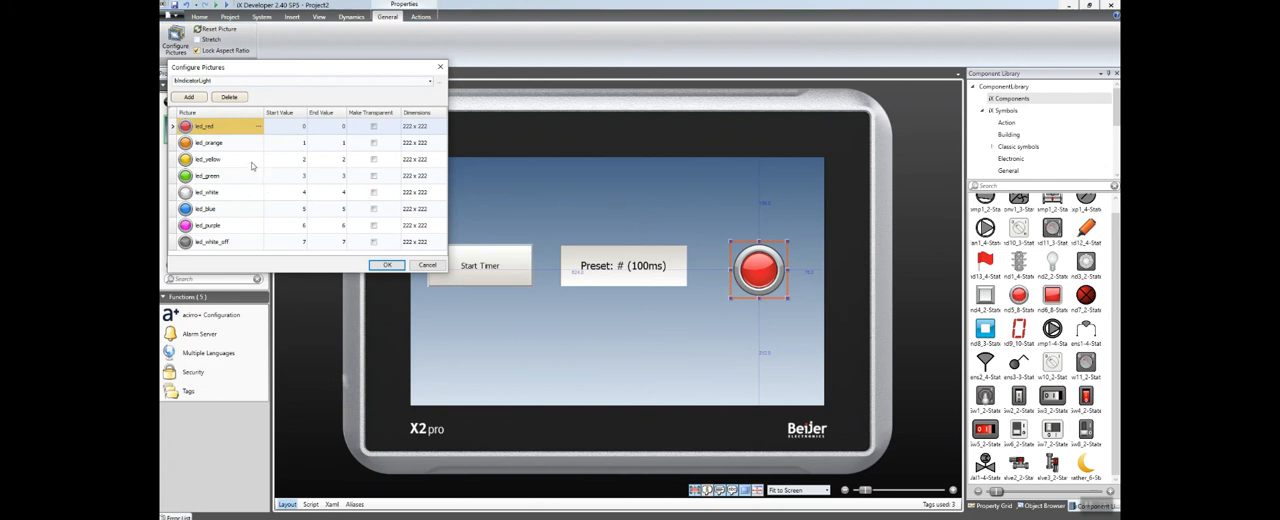
{"action": "left_click", "coordinate": [207, 159]}
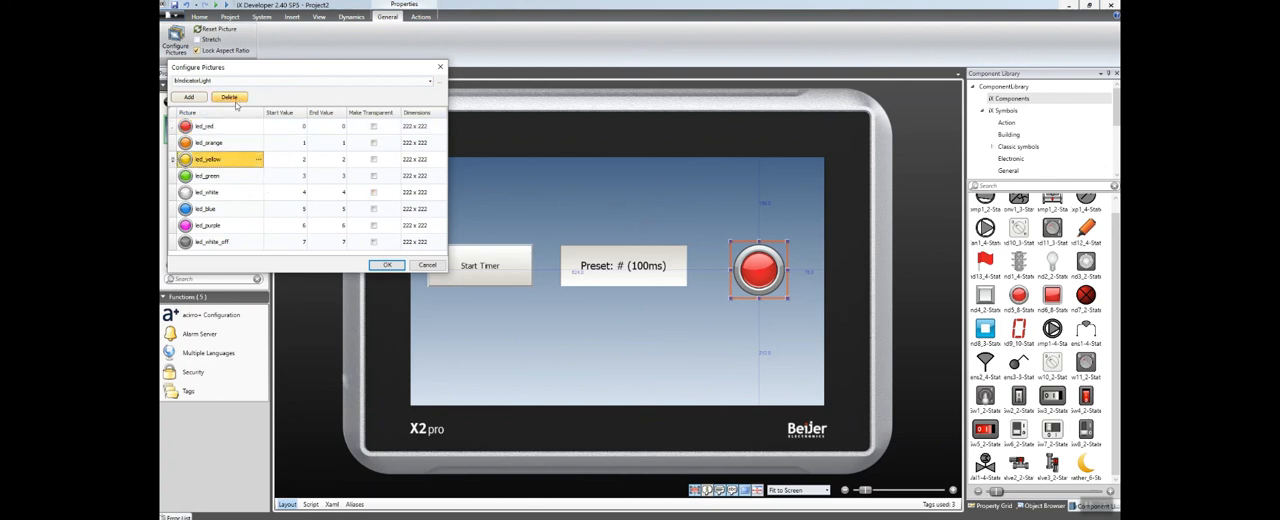
{"action": "left_click", "coordinate": [230, 98]}
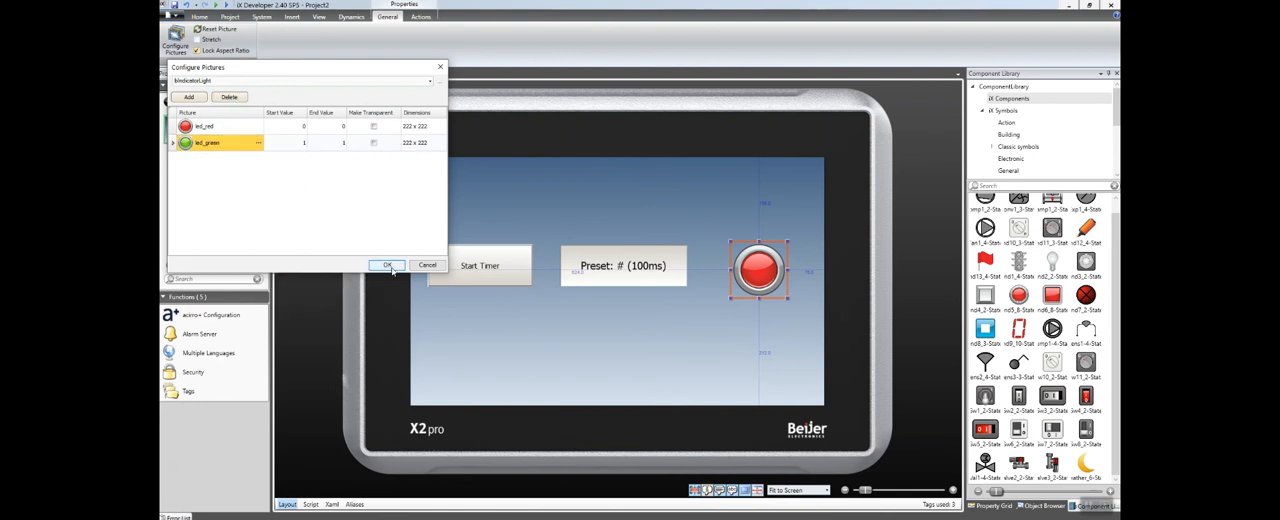
{"action": "left_click", "coordinate": [388, 265]}
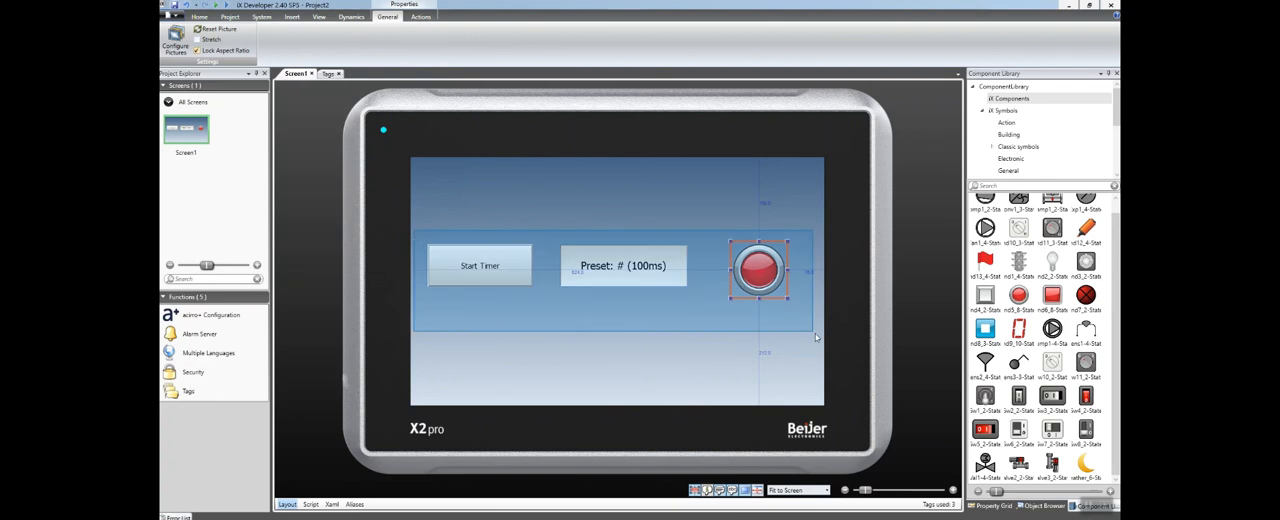
{"action": "right_click", "coordinate": [758, 268]}
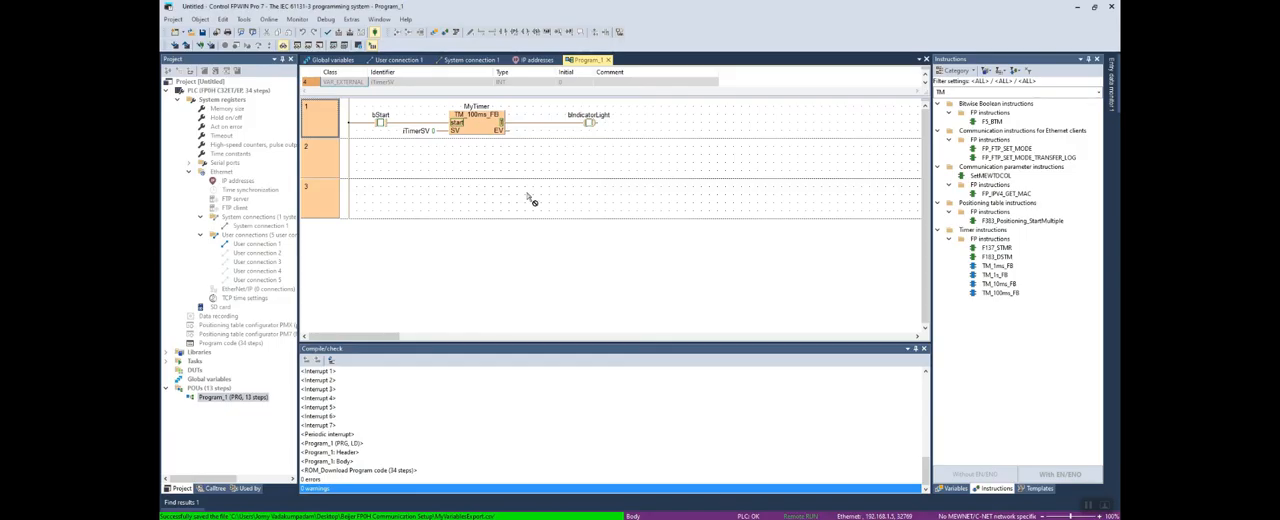
{"action": "mouse_move", "coordinate": [528, 199]}
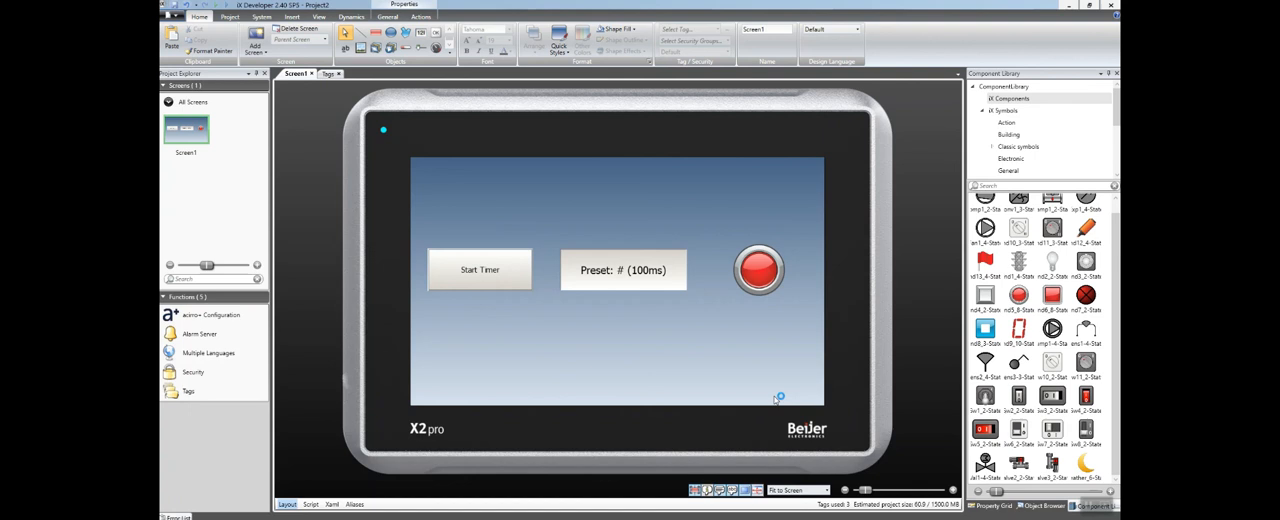
{"action": "mouse_move", "coordinate": [825, 488]}
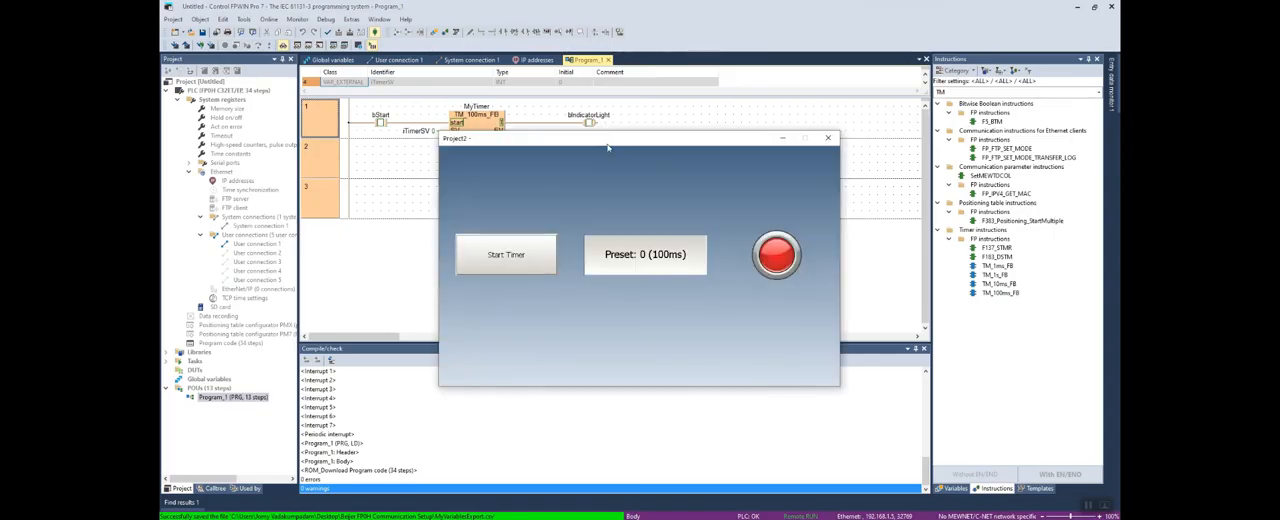
- Move the running HMI aside and press Start Timer so the preset reads 25 (100ms)
{"action": "left_click_drag", "start_coordinate": [606, 138], "coordinate": [467, 162]}
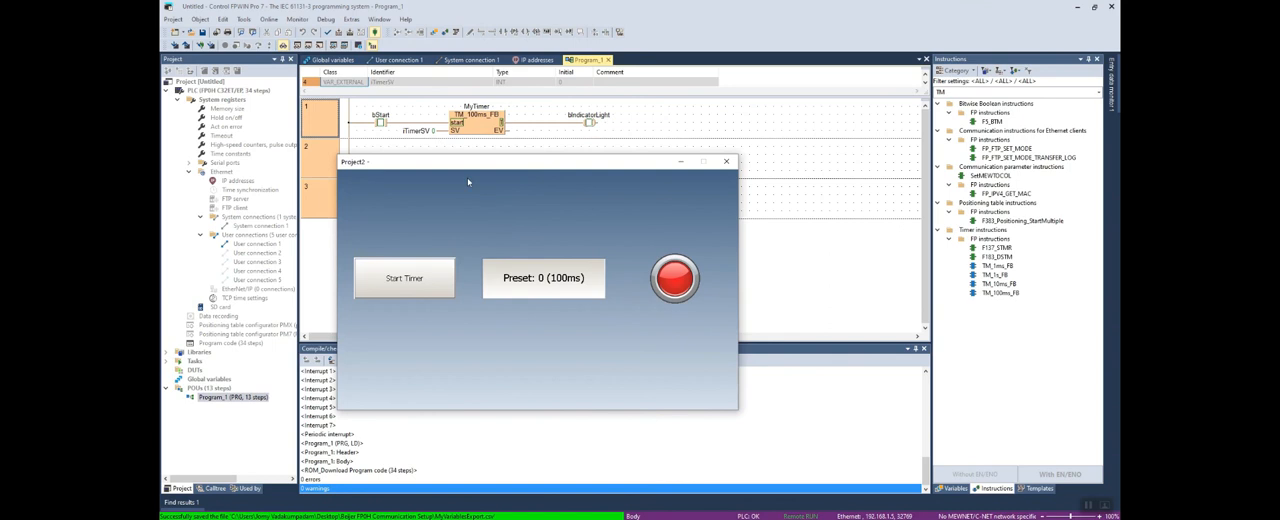
{"action": "left_click", "coordinate": [543, 278]}
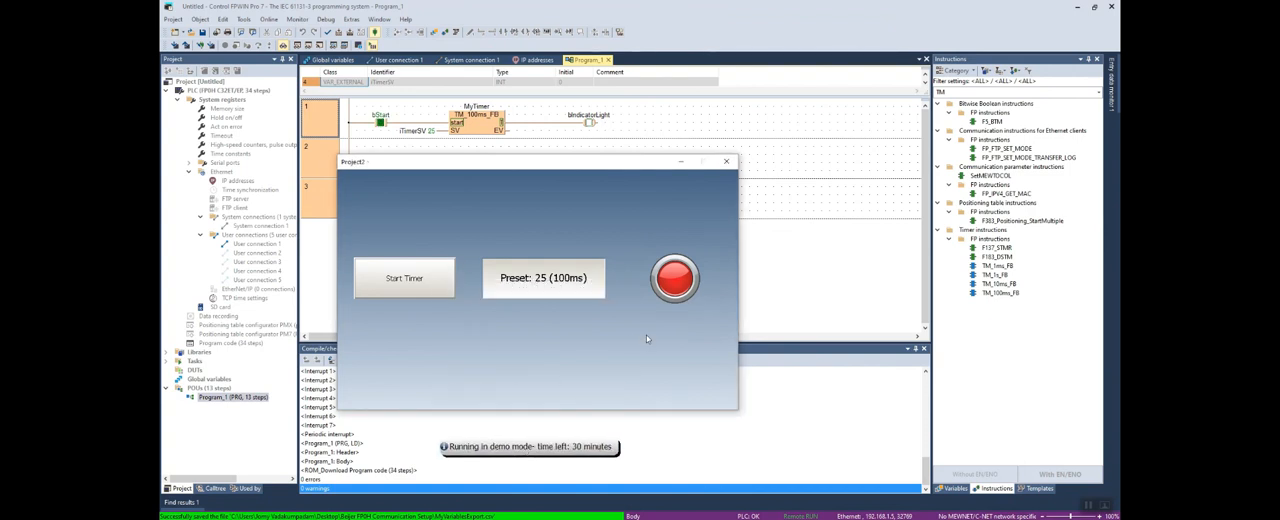
{"action": "left_click", "coordinate": [404, 278]}
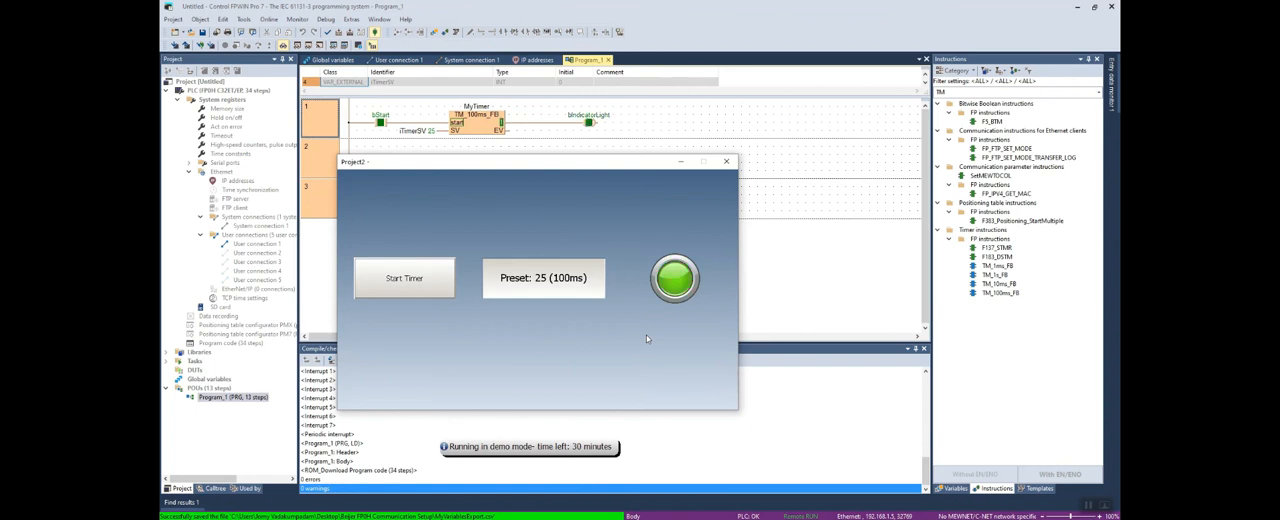